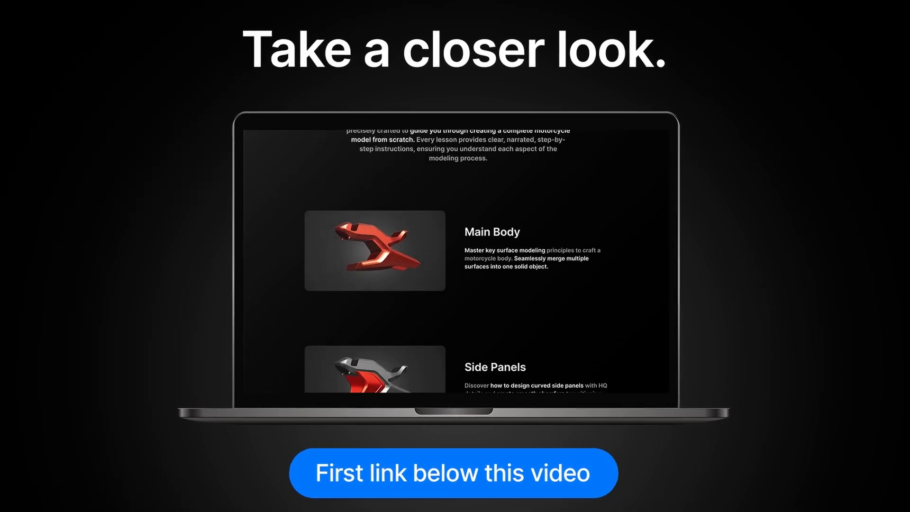
- Draw a curved bottle profile in Front view and revolve it 360° around Z
scroll(down, 3)
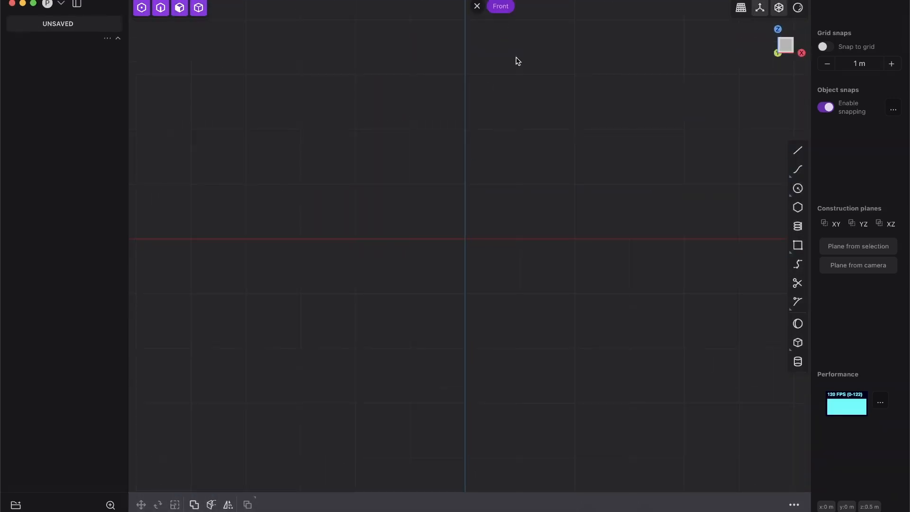
drag(517, 61, 463, 310)
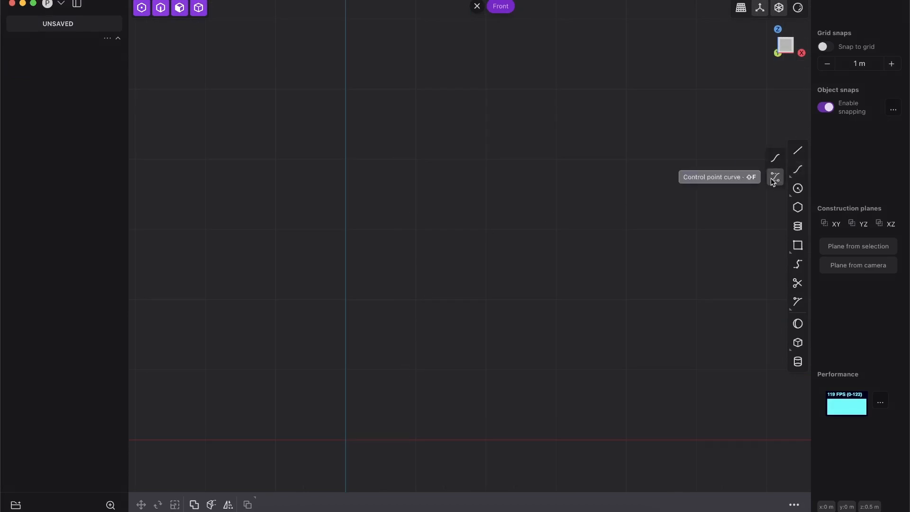
click(798, 168)
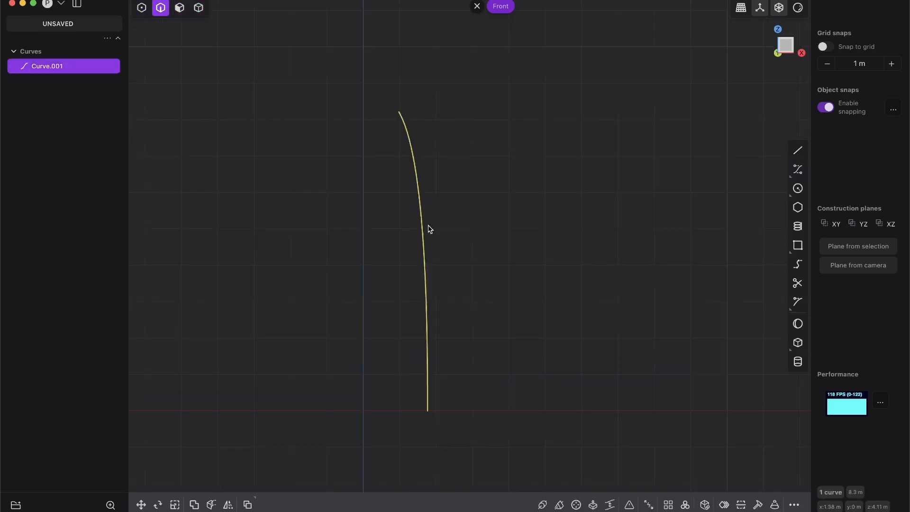
click(576, 504)
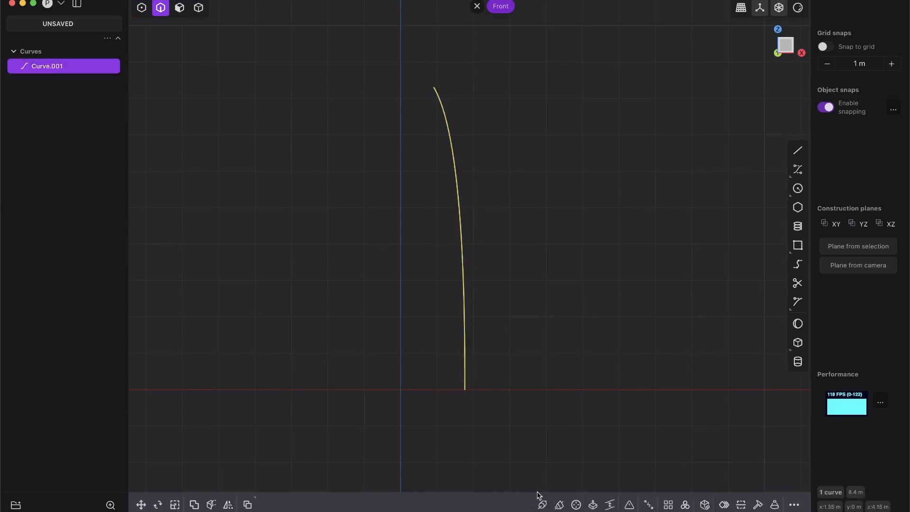
click(575, 504)
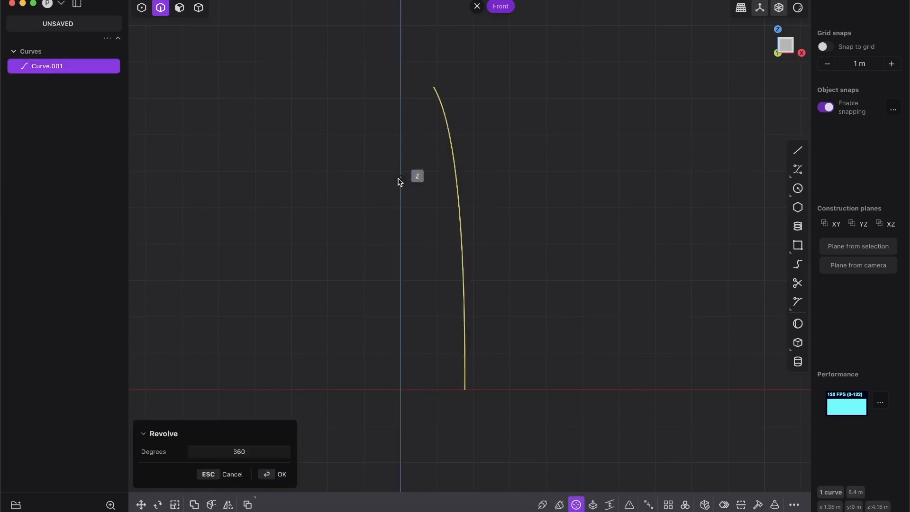
click(281, 474)
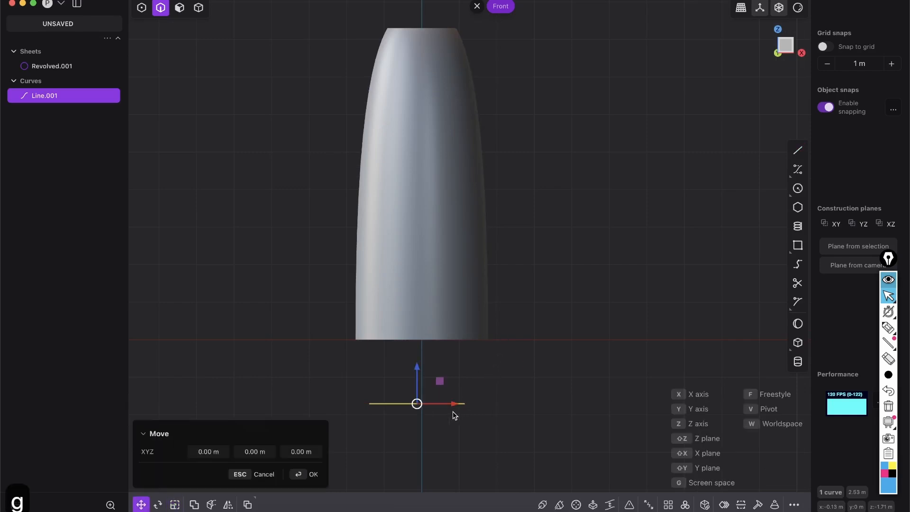
- Raise the horizontal line about 2.26 m along the vertical axis
drag(452, 404, 458, 403)
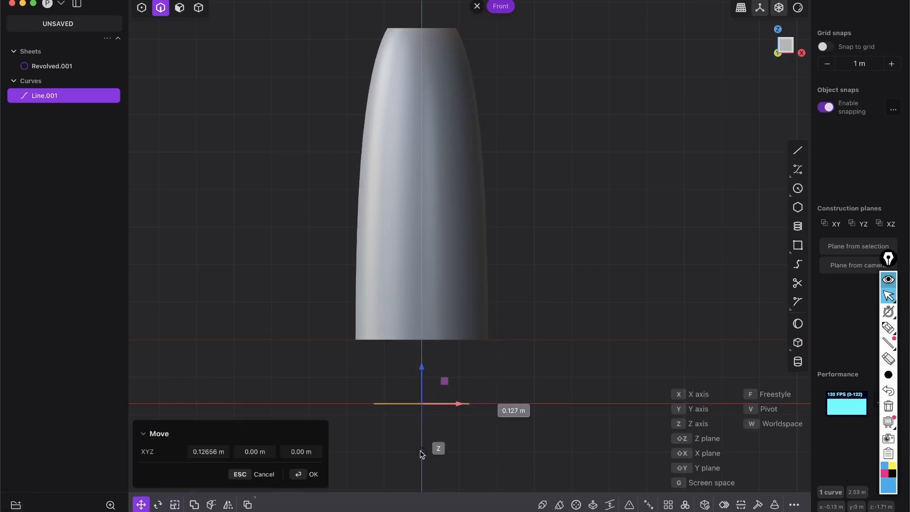
click(306, 474)
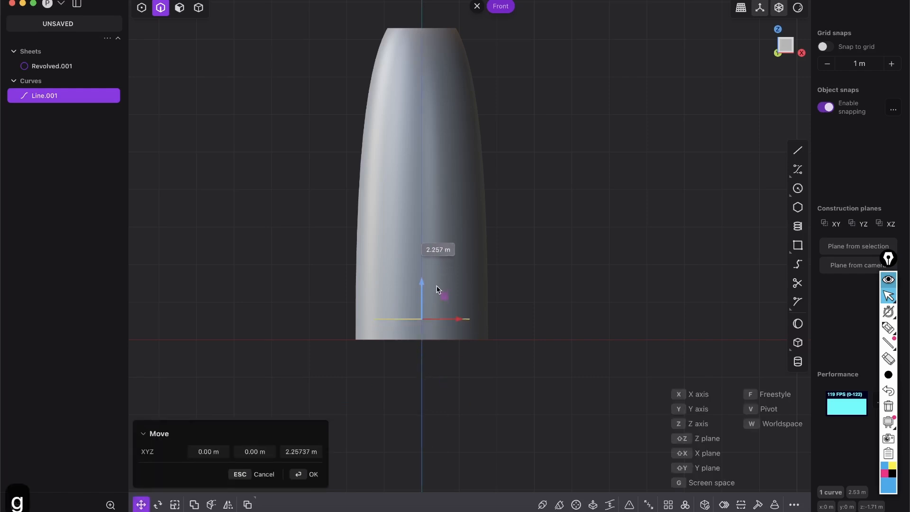
drag(444, 294, 444, 277)
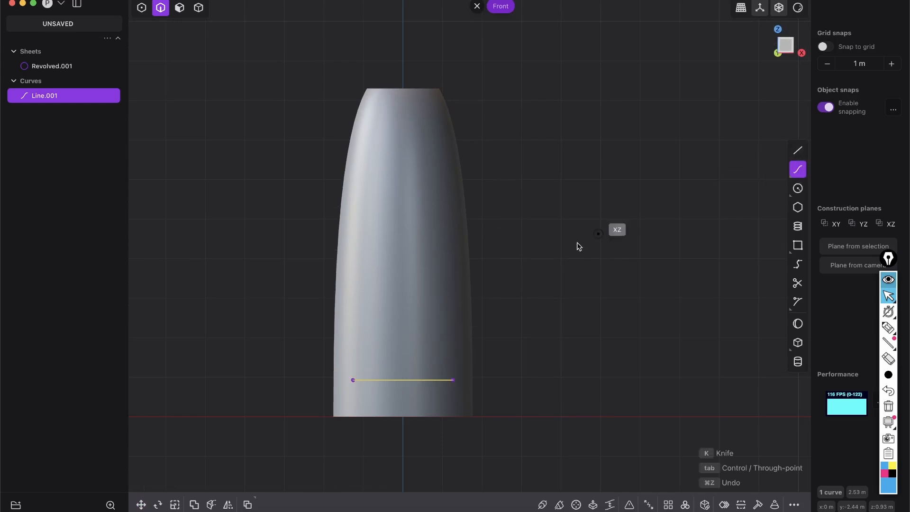
mouse_move(388, 122)
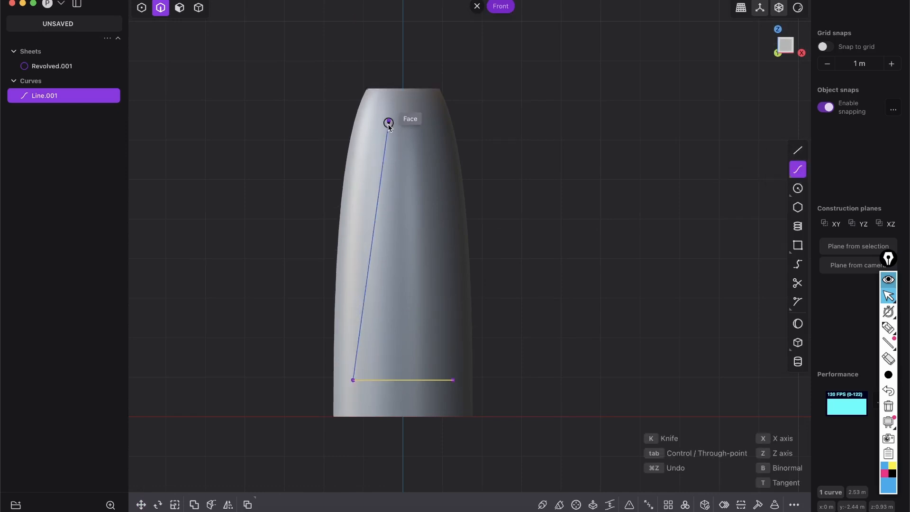
- Draw a pointed petal curve on the bottle face and reshape its control points
drag(388, 123, 403, 64)
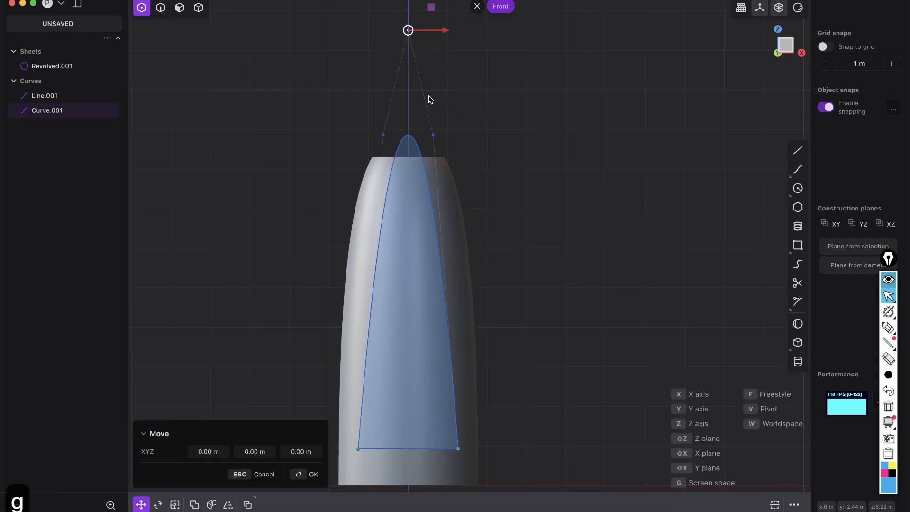
drag(408, 32, 416, 191)
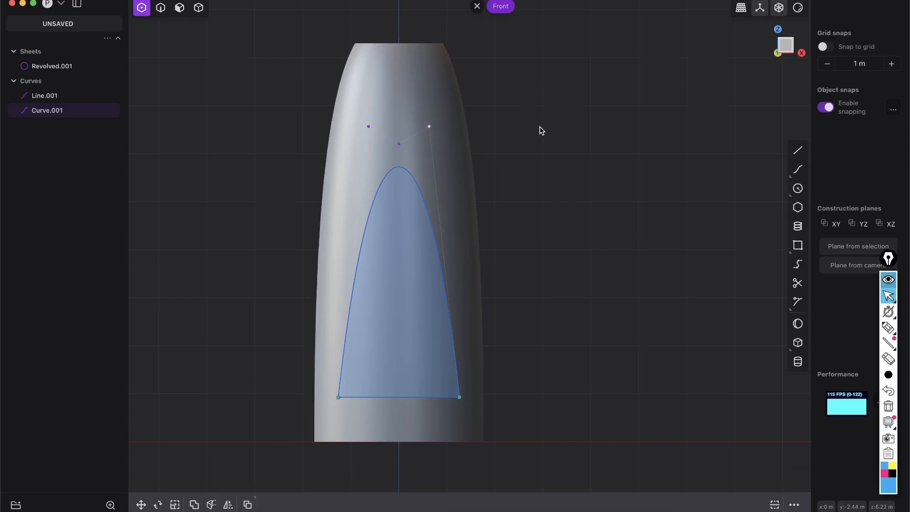
drag(428, 126, 496, 127)
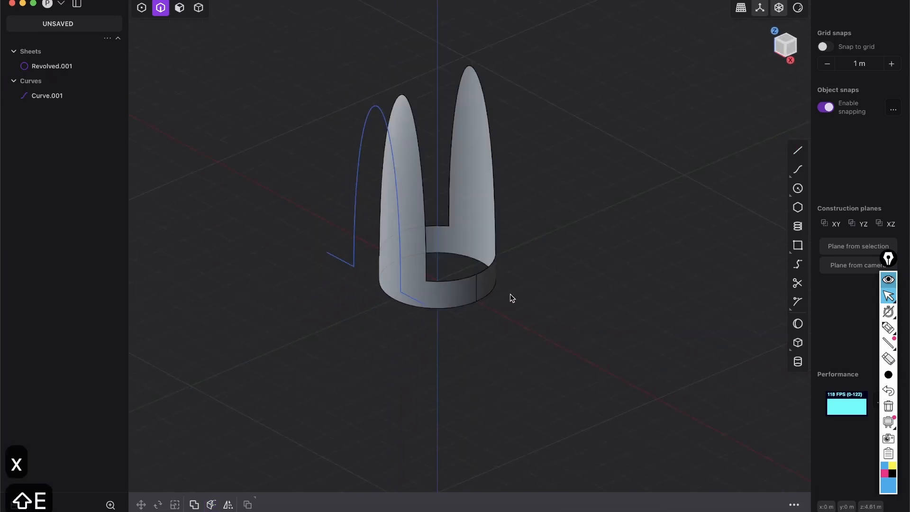
- Cut the revolved sheet with the petal curve, then view the bottle from above
drag(511, 298, 447, 381)
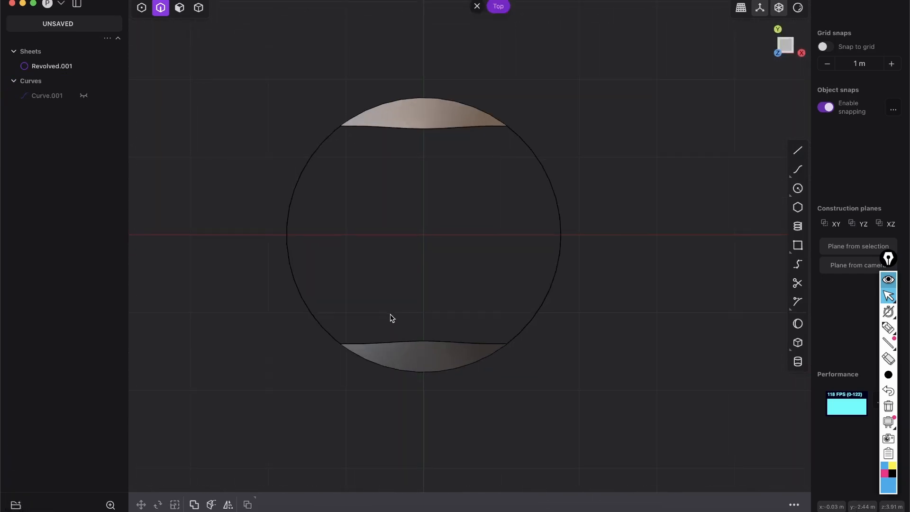
- Draw a diagonal line from the origin, radially array it, and select the lines for cutting
click(797, 150)
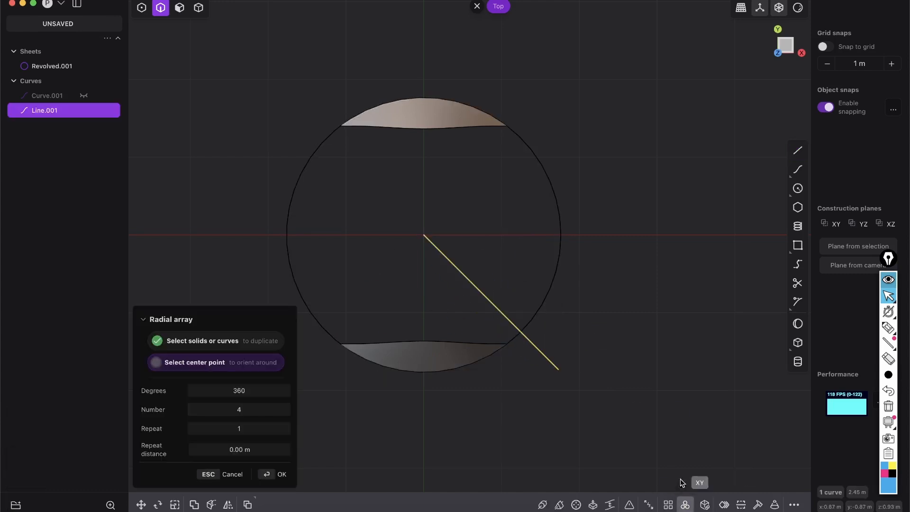
click(424, 237)
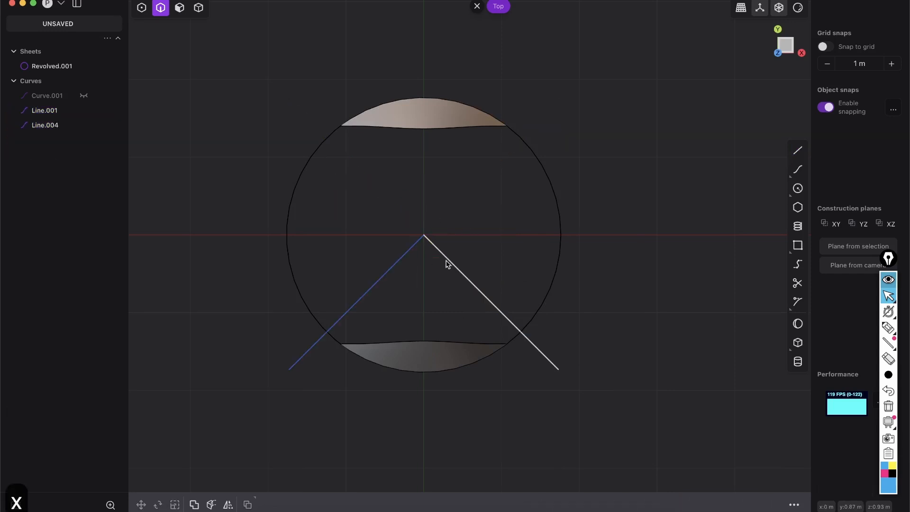
click(44, 111)
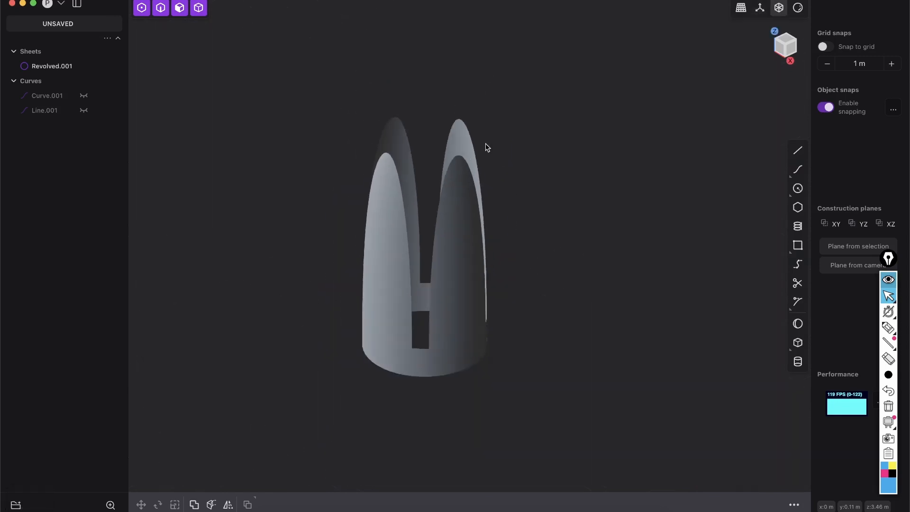
- Draw a circle at the origin in Top view, raise it along Z, scale to 0.95
drag(486, 147, 459, 122)
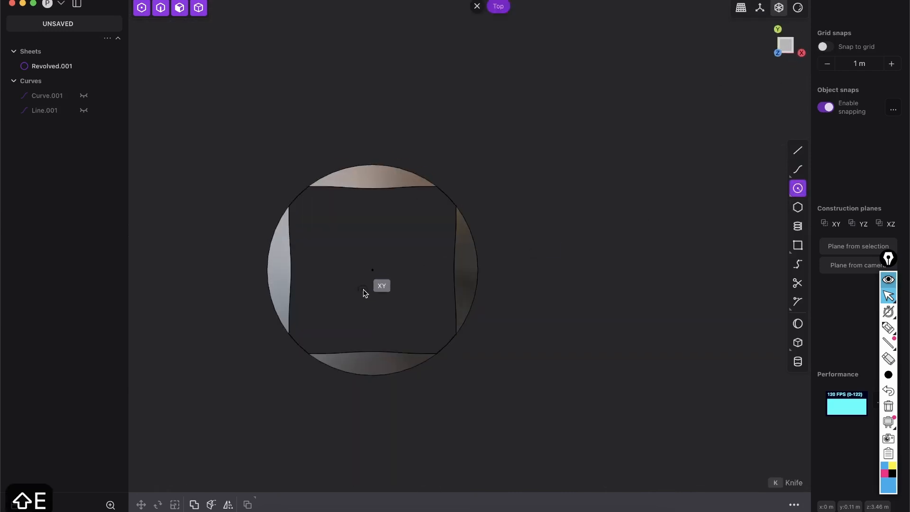
drag(372, 270, 372, 331)
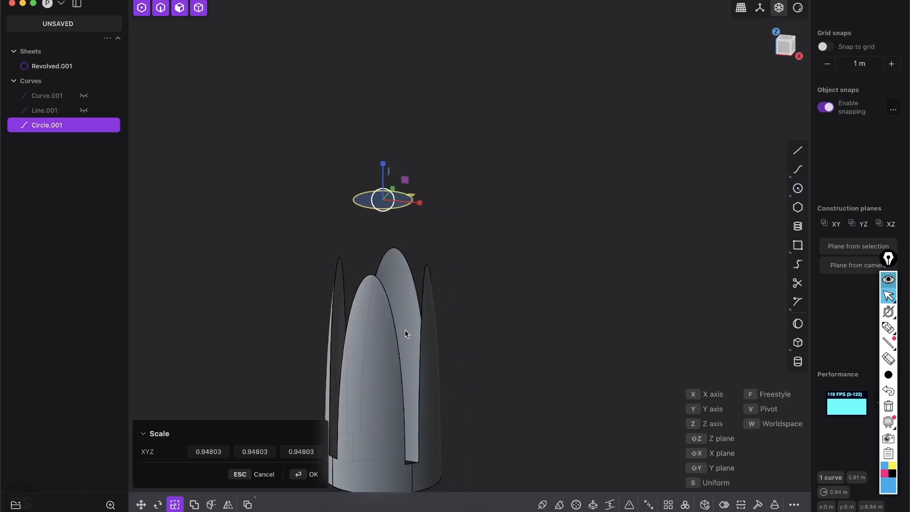
click(307, 474)
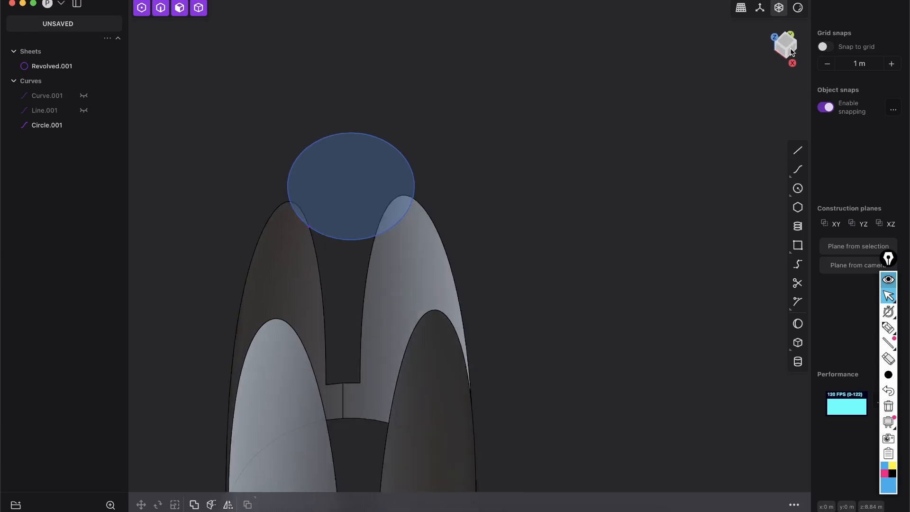
- Switch to Right view, close the shortcuts PDF, and draw a curve from circle to petal tip
click(786, 45)
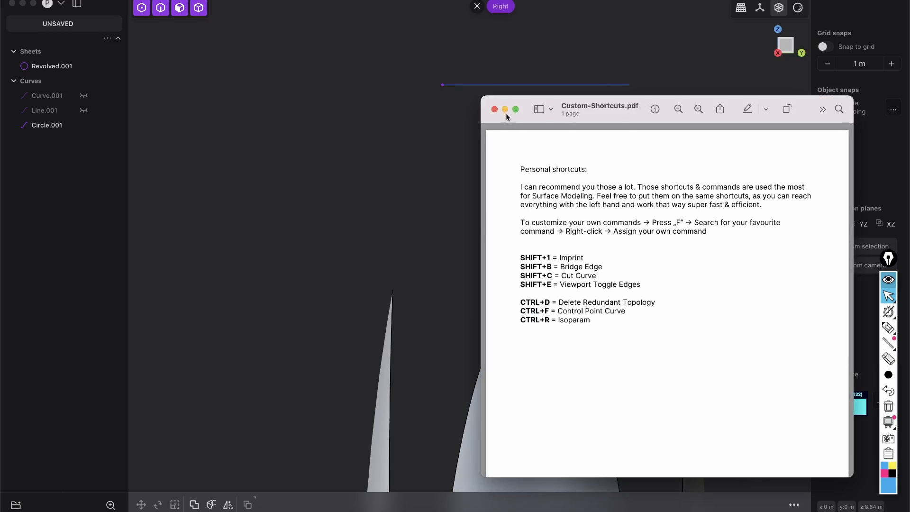
click(494, 109)
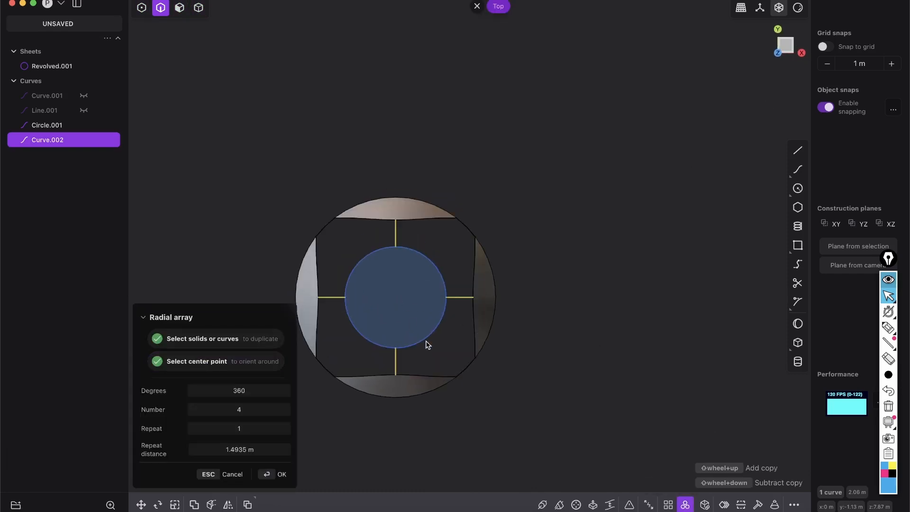
- Radially array the transition curve into 4 copies over 360° around the origin
click(274, 473)
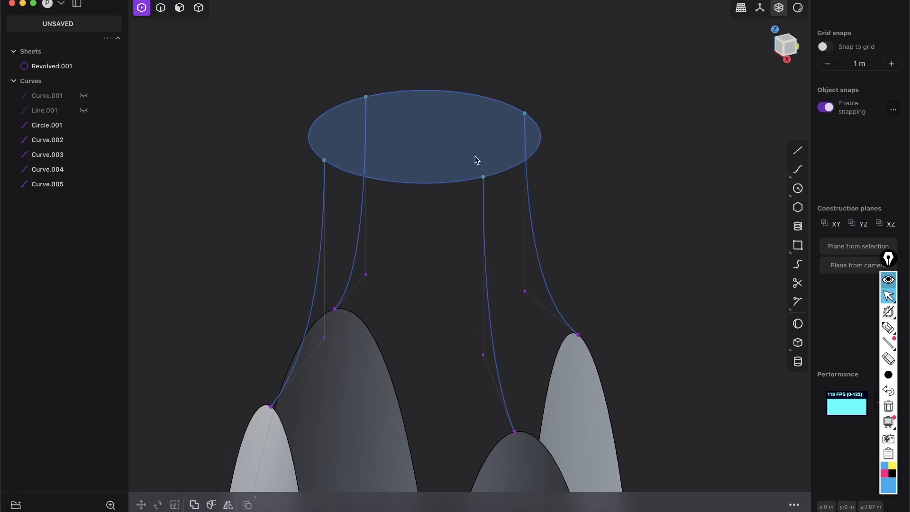
click(160, 8)
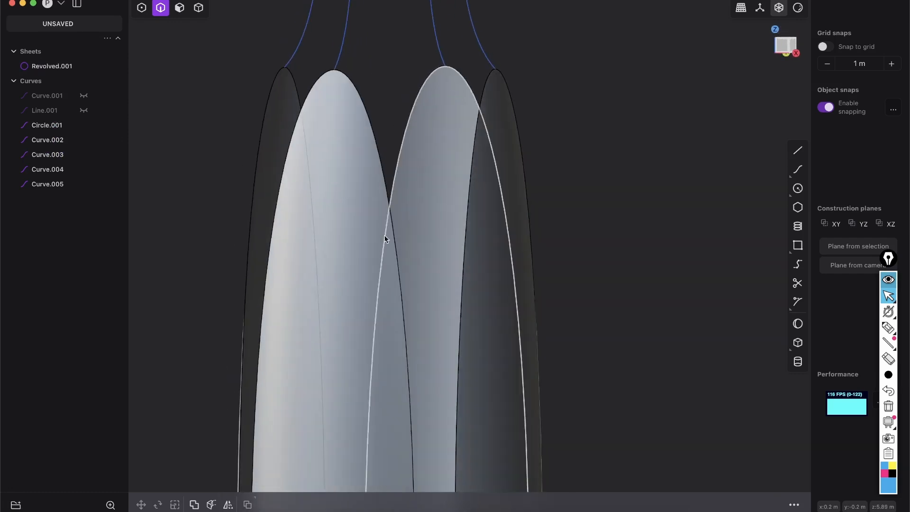
- Imprint horizontal lines Line.002–Line.004 onto the revolved petal body from Front view
drag(383, 238, 473, 342)
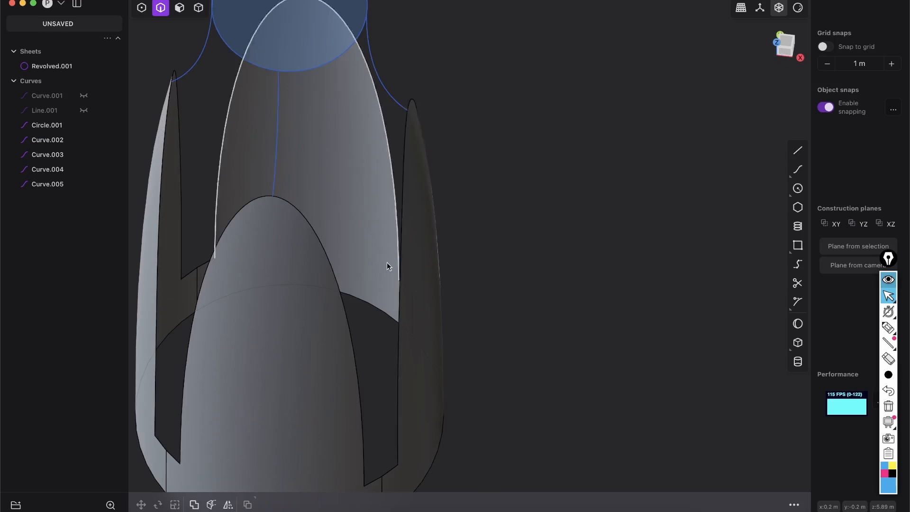
click(785, 45)
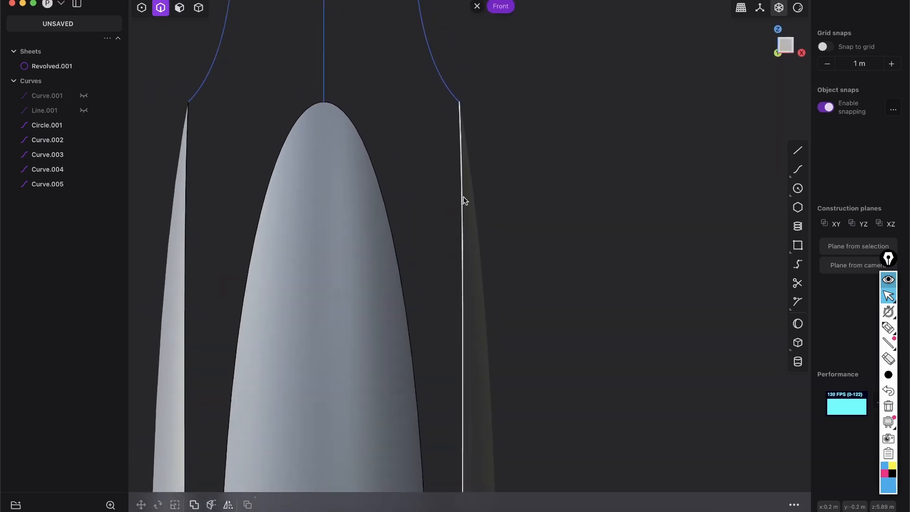
click(798, 150)
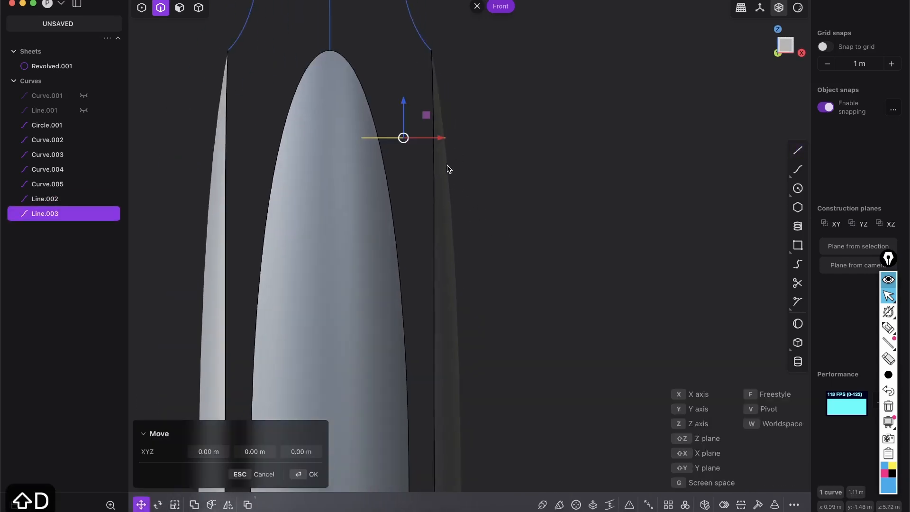
drag(403, 137, 423, 282)
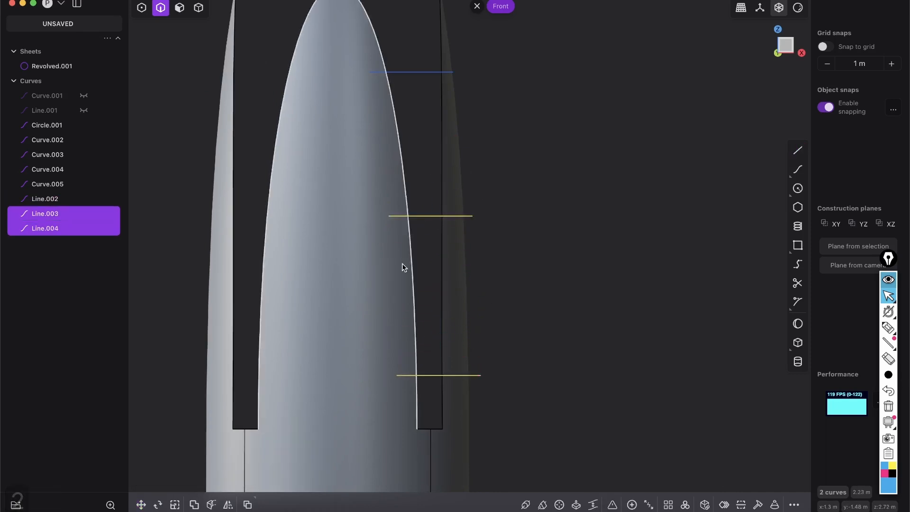
drag(404, 267, 416, 224)
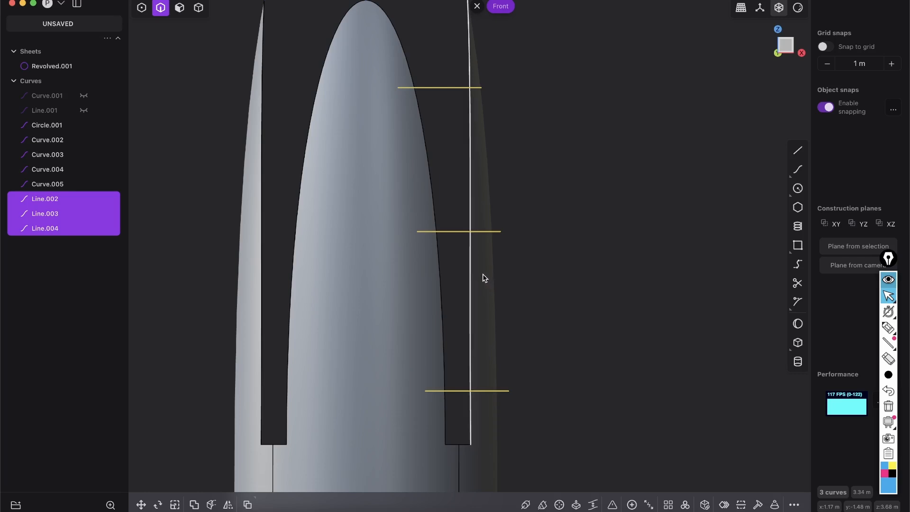
click(796, 300)
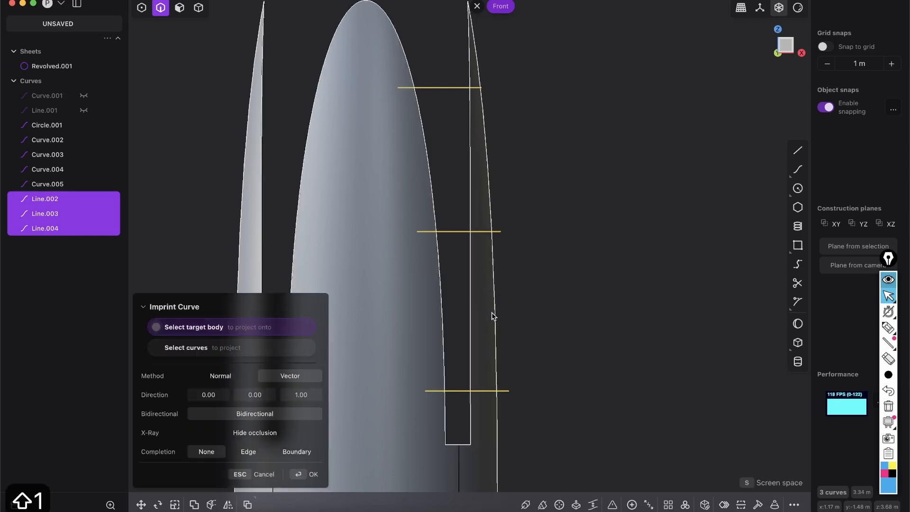
mouse_move(487, 317)
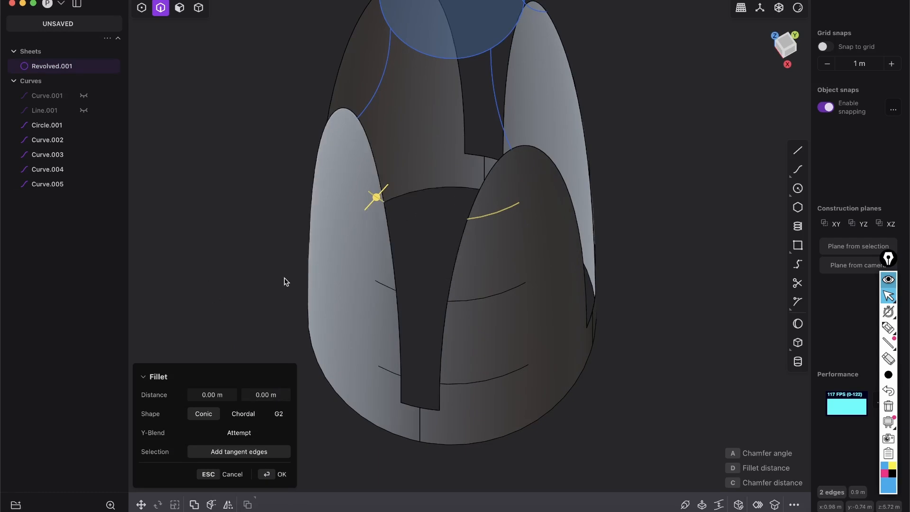
mouse_move(364, 241)
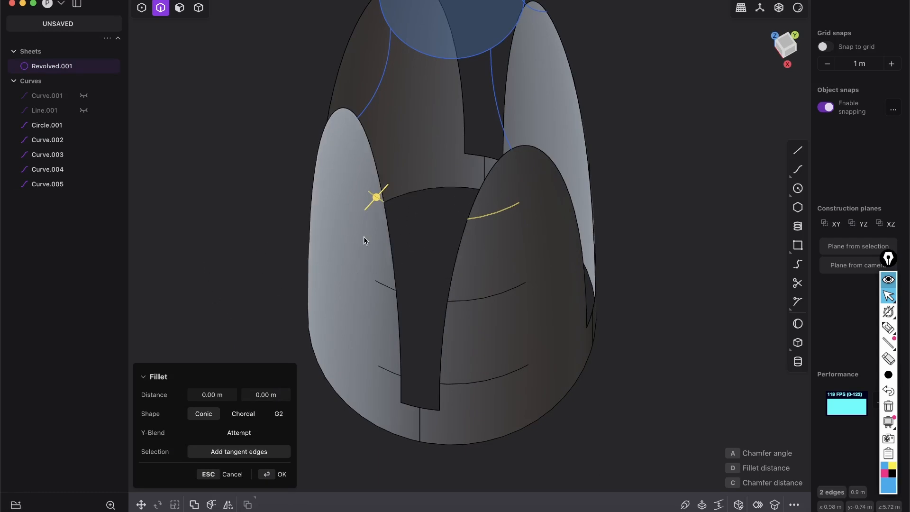
- Create three Bridge Edge curves linking opposite imprinted edges across the petal gap
text(br)
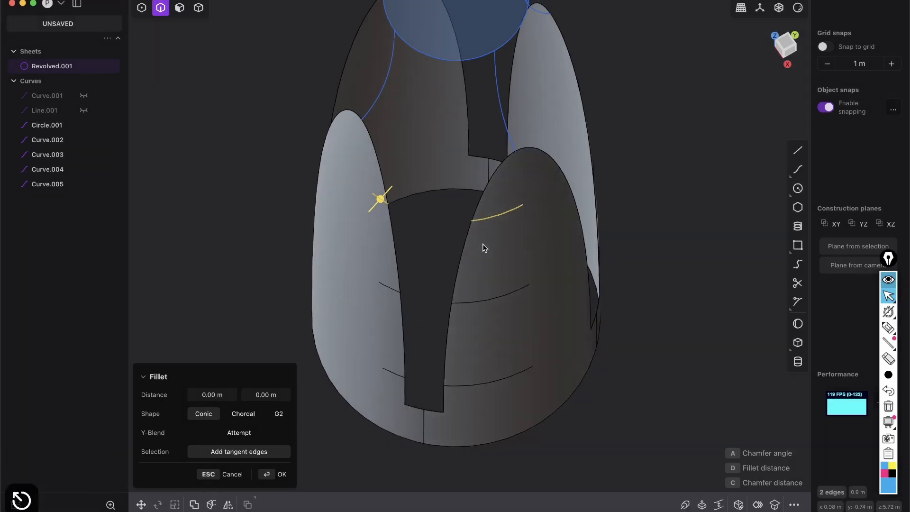
drag(484, 249, 497, 268)
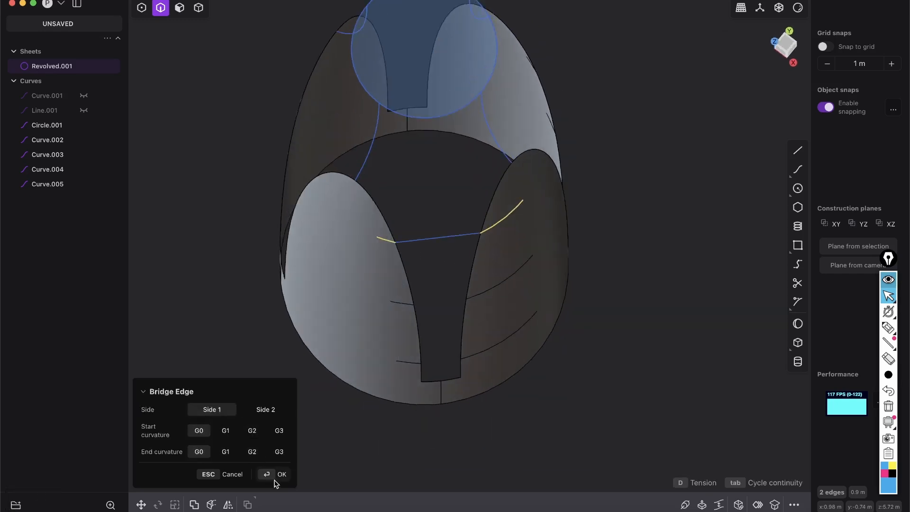
click(282, 474)
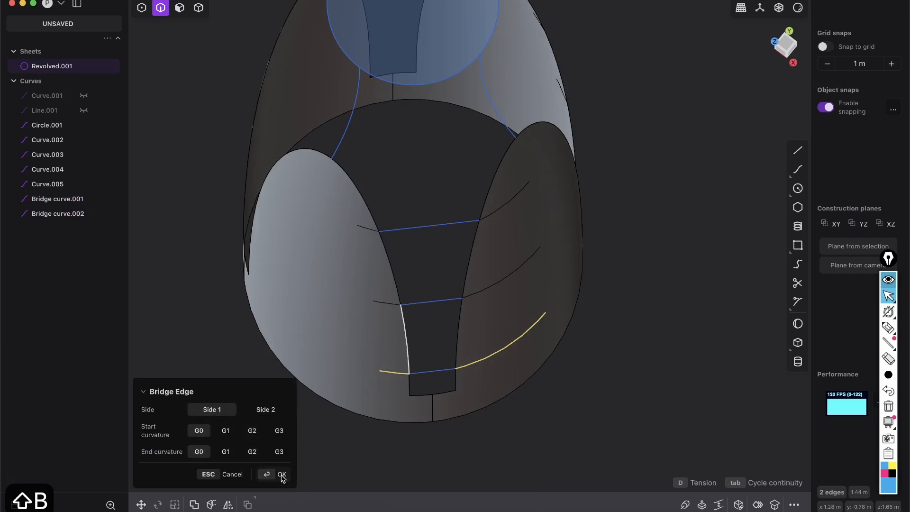
click(281, 474)
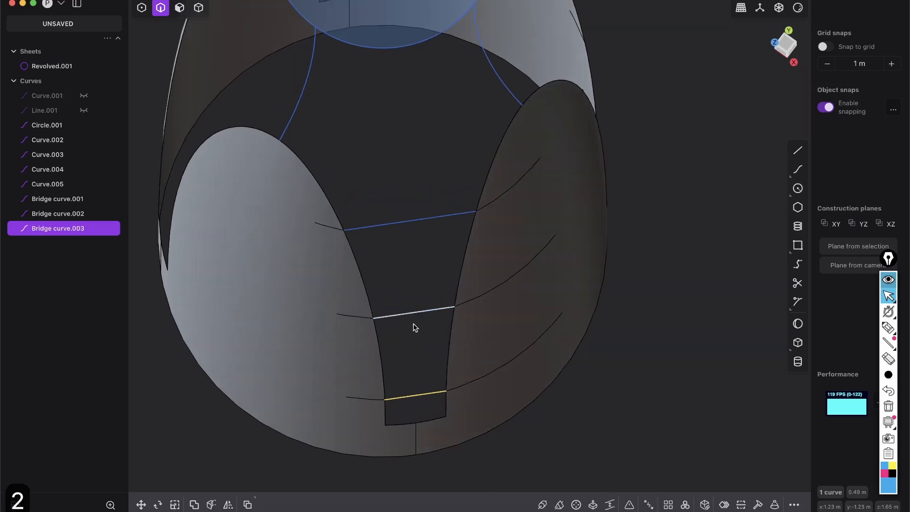
click(57, 199)
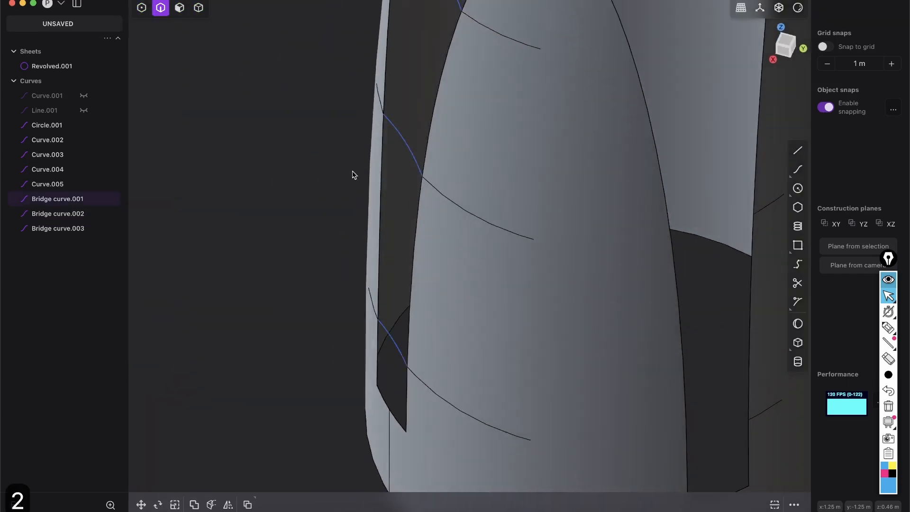
drag(354, 176, 438, 316)
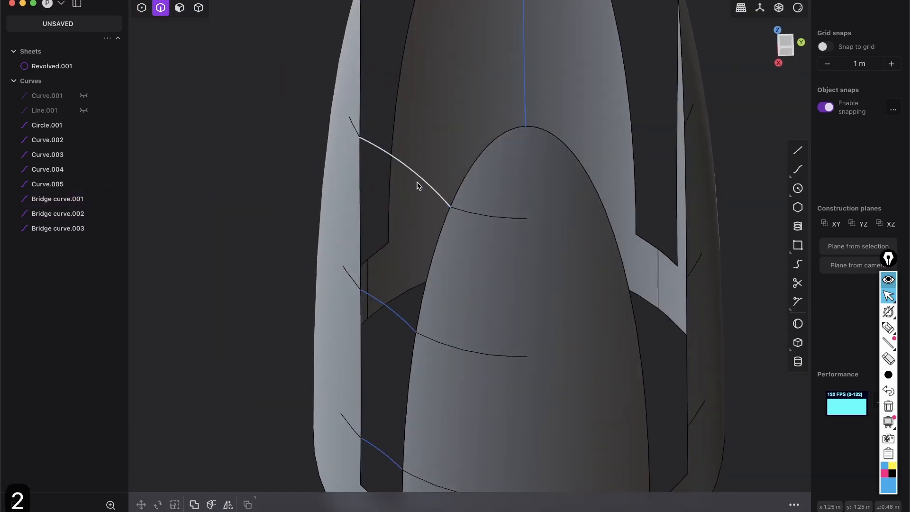
click(57, 199)
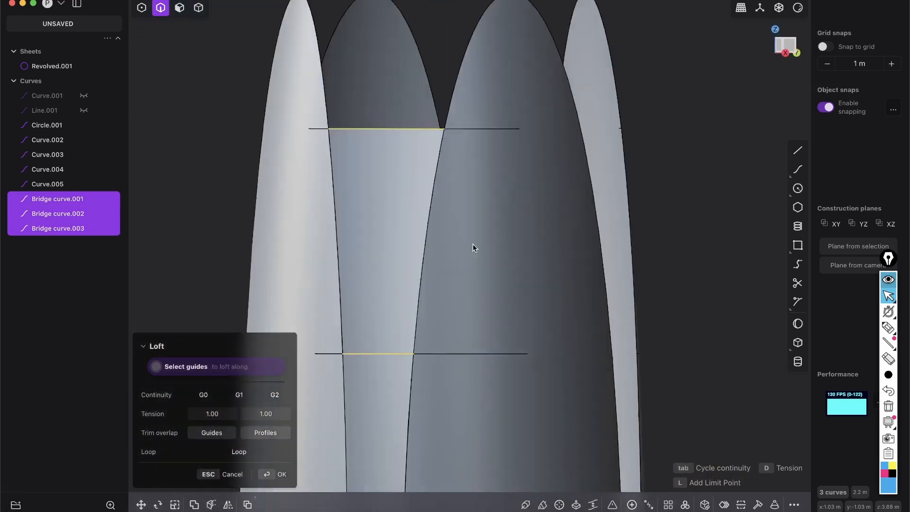
- Loft through the three bridge curves, then redo it with G1 continuity on the side edges
drag(473, 249, 412, 278)
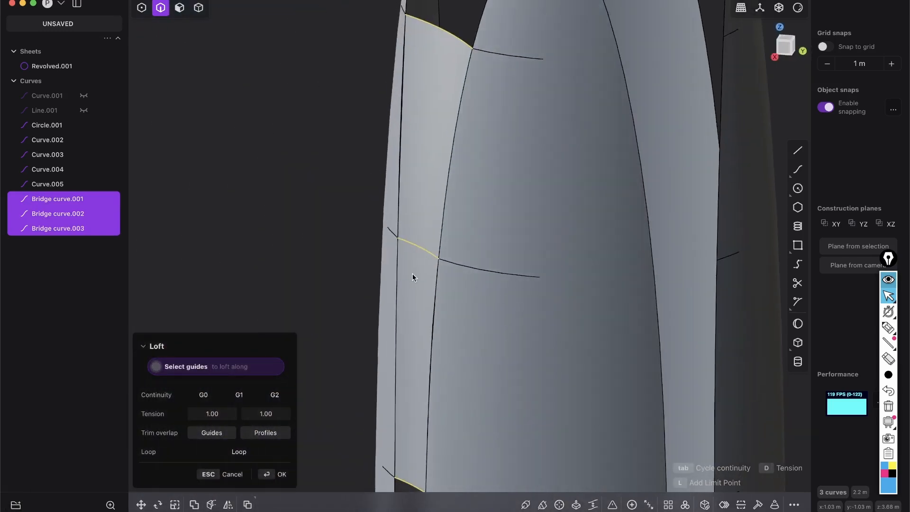
click(281, 474)
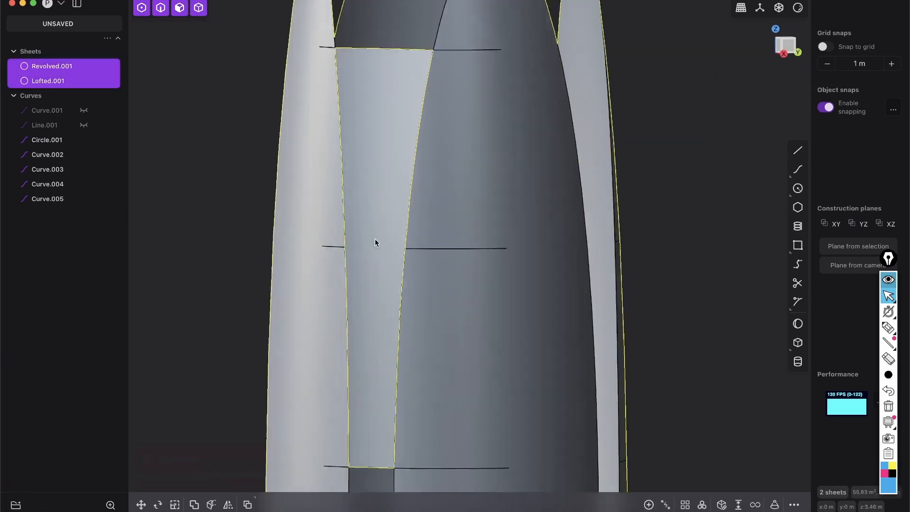
key(cmd+z)
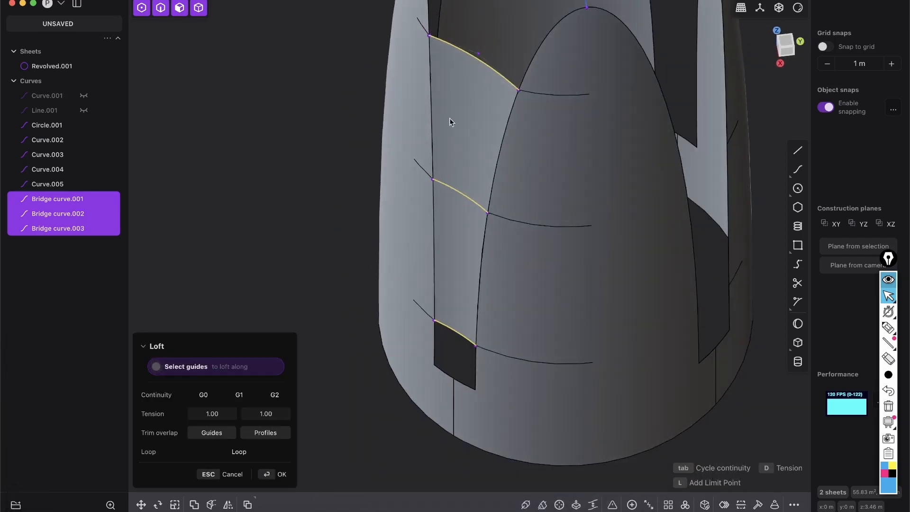
click(161, 7)
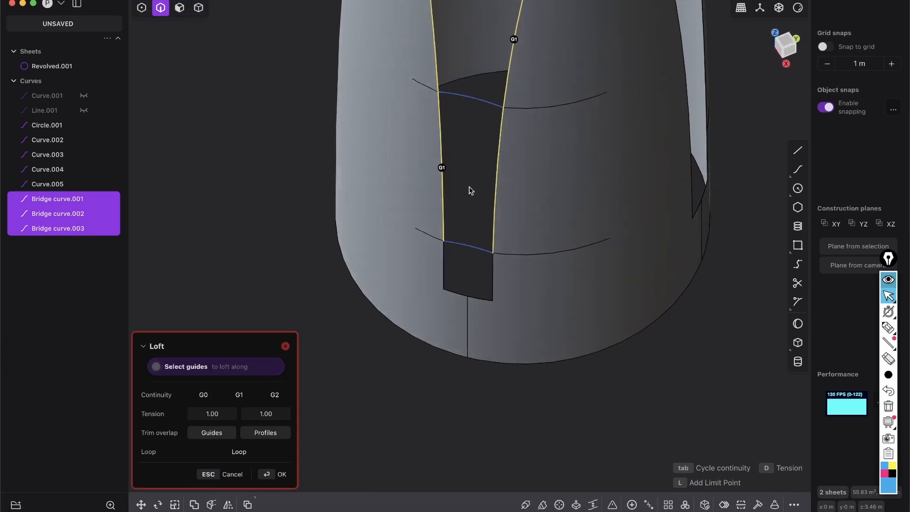
drag(470, 190, 389, 280)
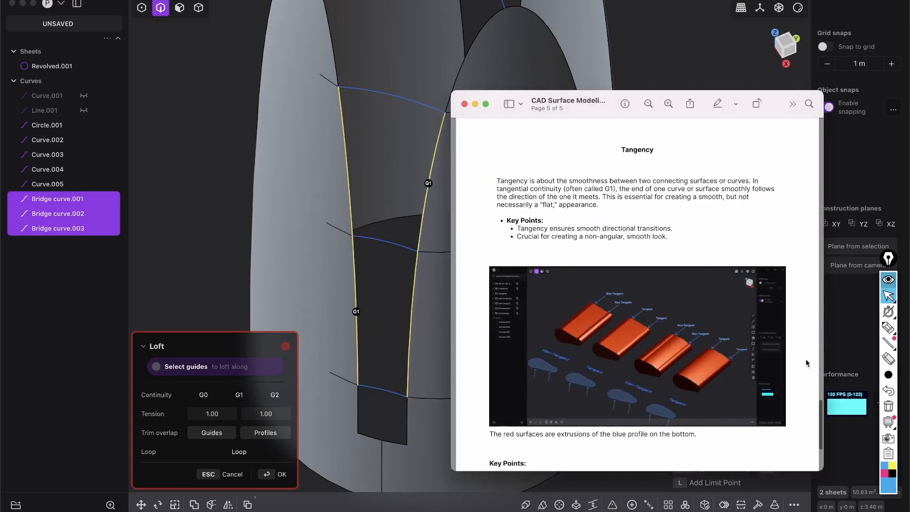
scroll(down, 3)
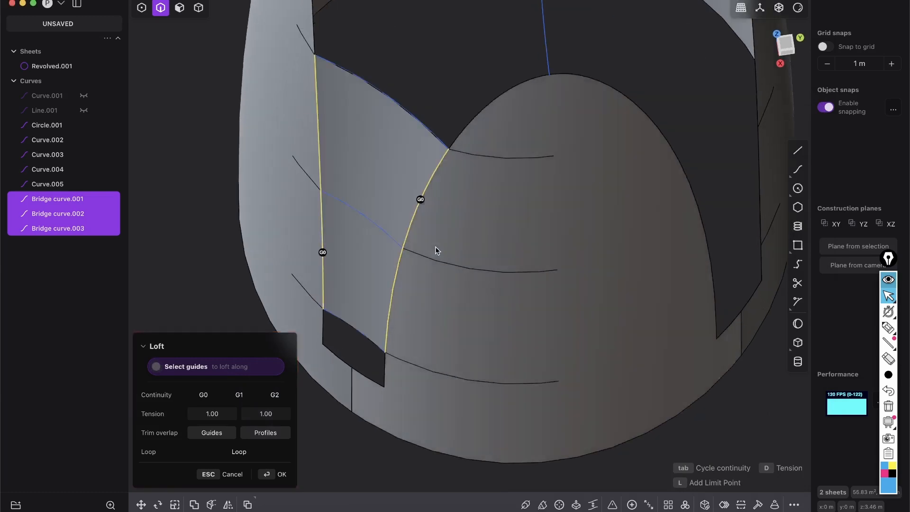
drag(437, 250, 470, 60)
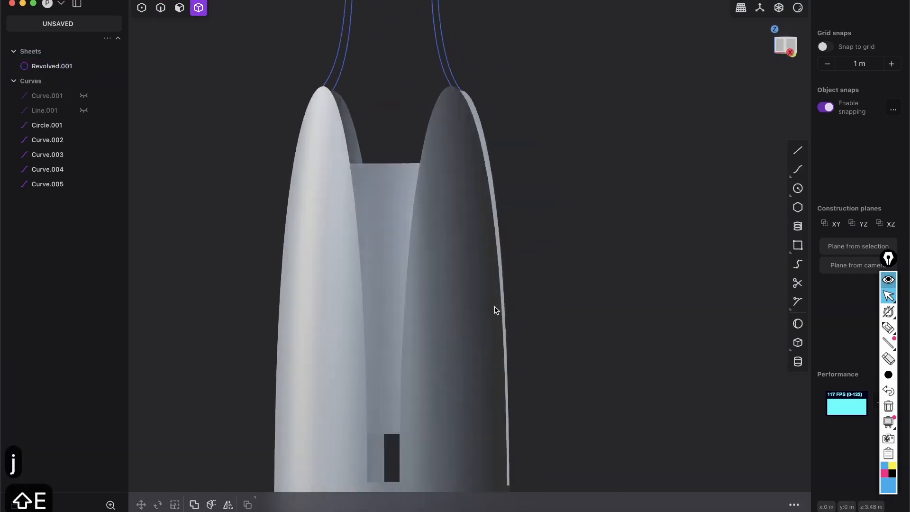
- Zoom to the small gap below the panel, adjust a patch edge's continuity, and view from above
drag(496, 310, 435, 338)
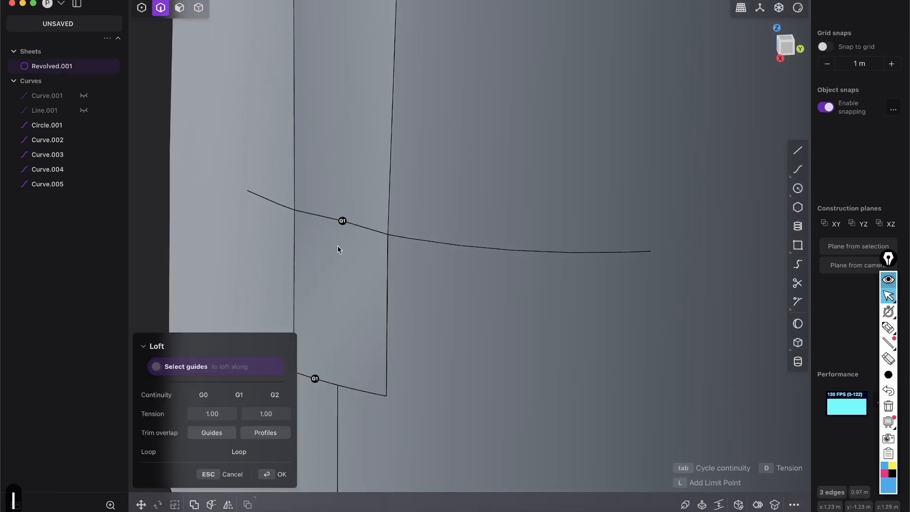
mouse_move(296, 245)
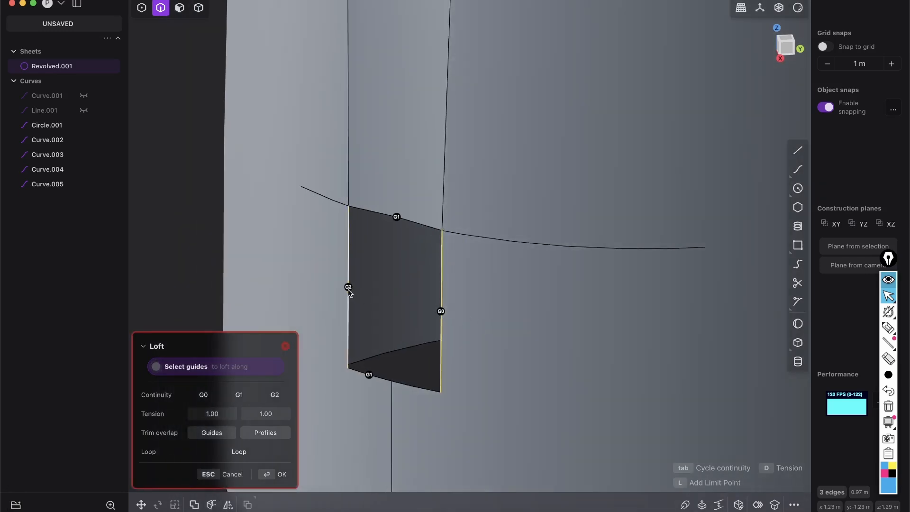
click(281, 474)
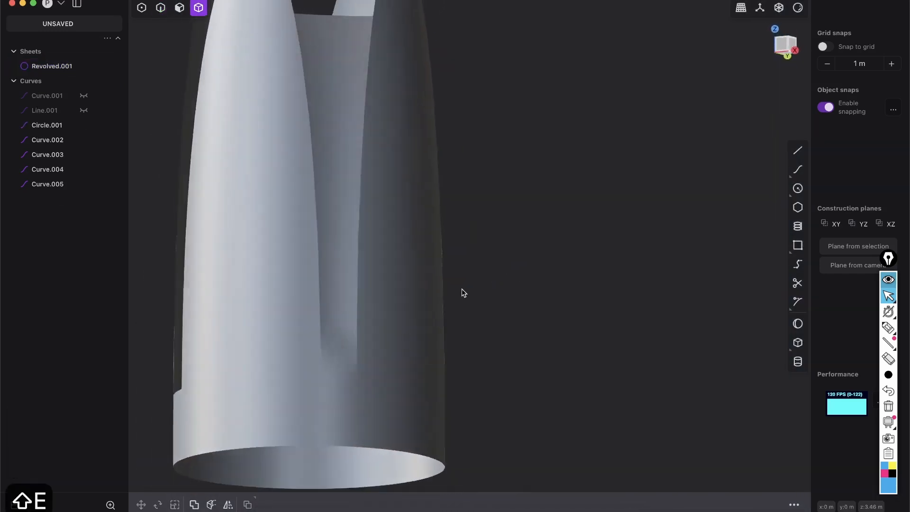
drag(461, 293, 367, 357)
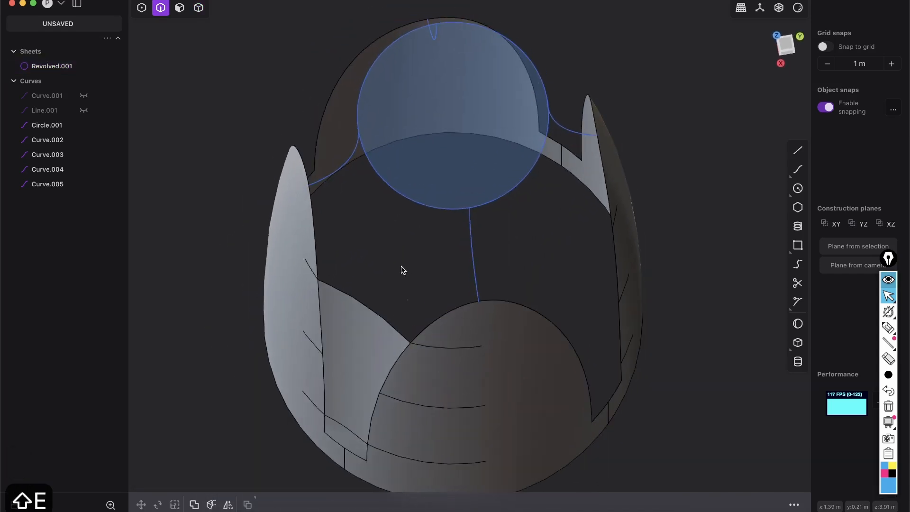
click(198, 7)
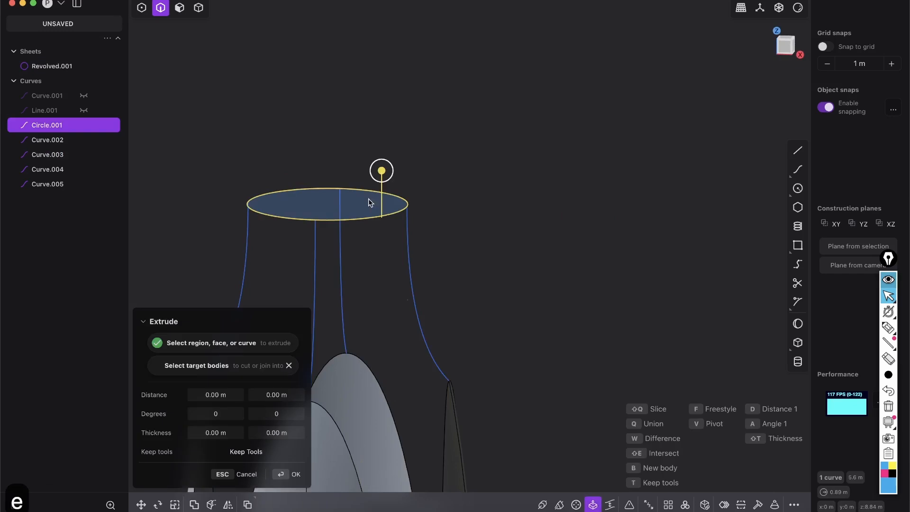
- Extrude the top circle into a short cylinder and split its face at the quarter point
click(295, 474)
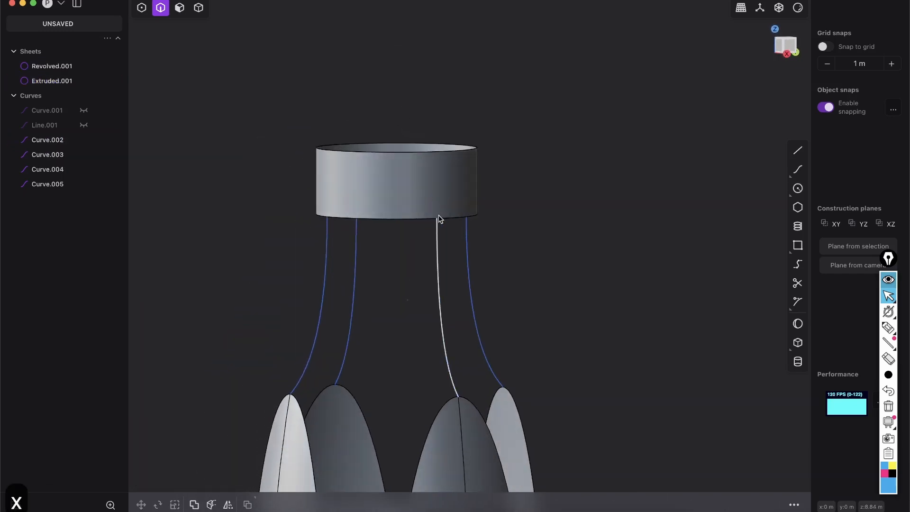
click(439, 217)
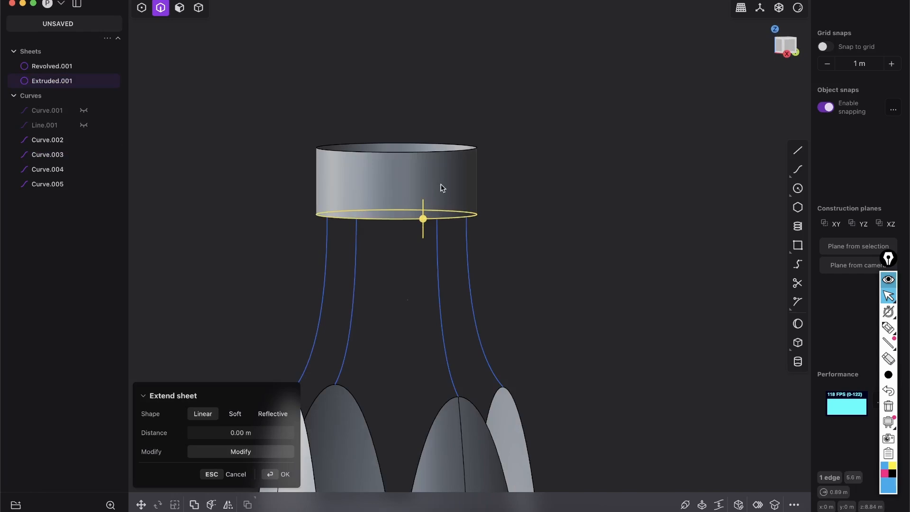
click(198, 7)
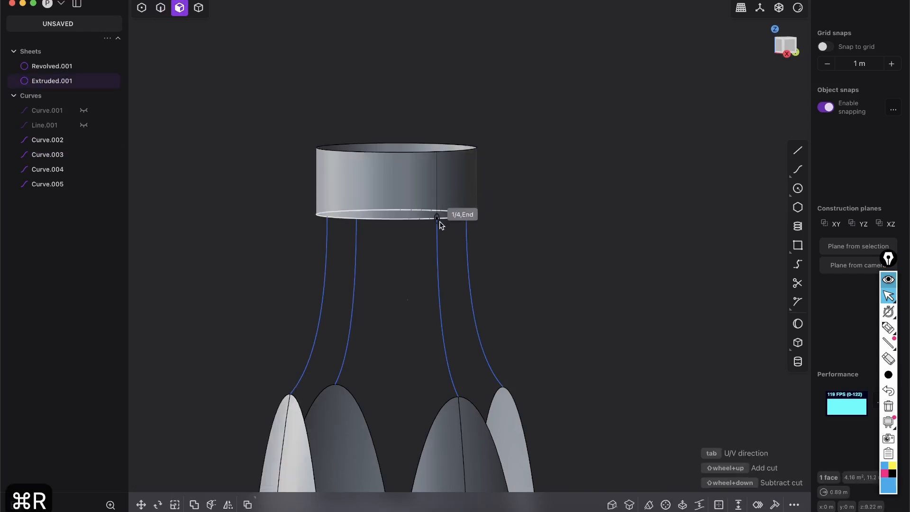
click(369, 201)
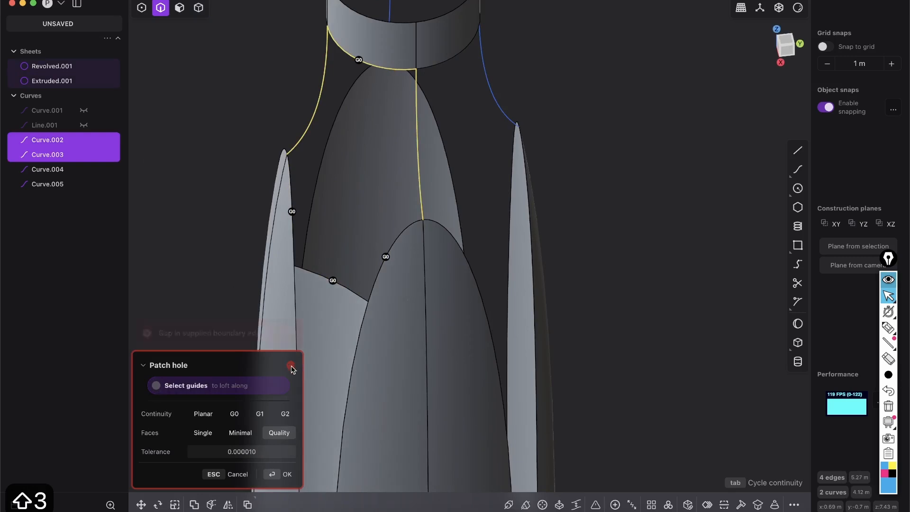
- Abandon the failed Patch Hole fill between the petals and neck
click(291, 365)
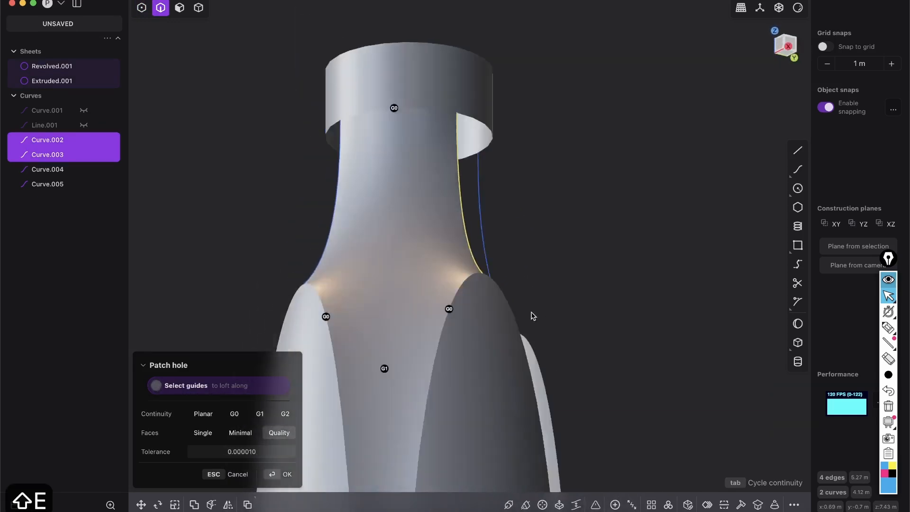
scroll(down, 3)
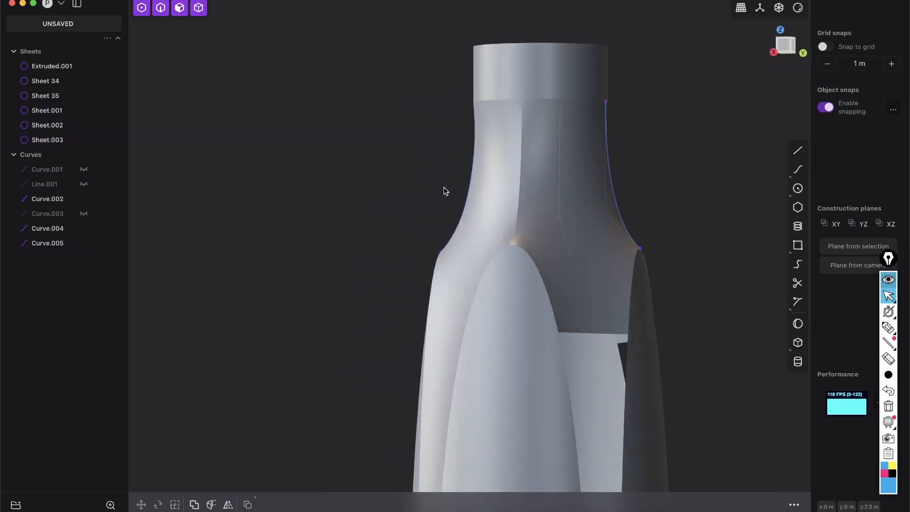
- Zoom and orbit around the neck to inspect the patched transition and patch boundaries
scroll(down, 3)
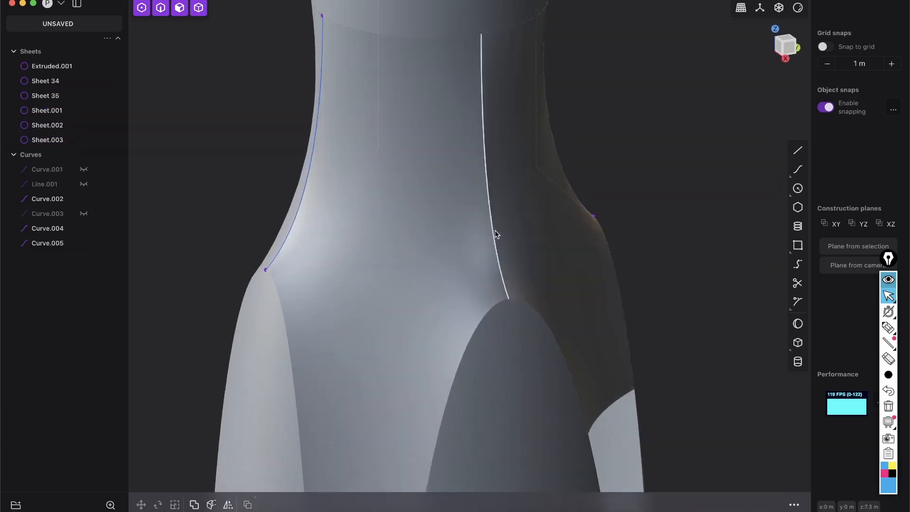
drag(496, 233, 480, 187)
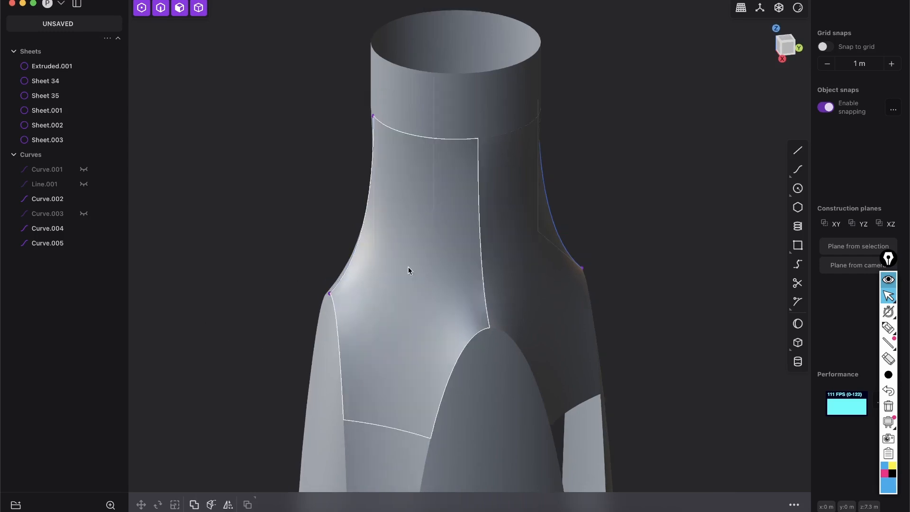
drag(409, 269, 464, 242)
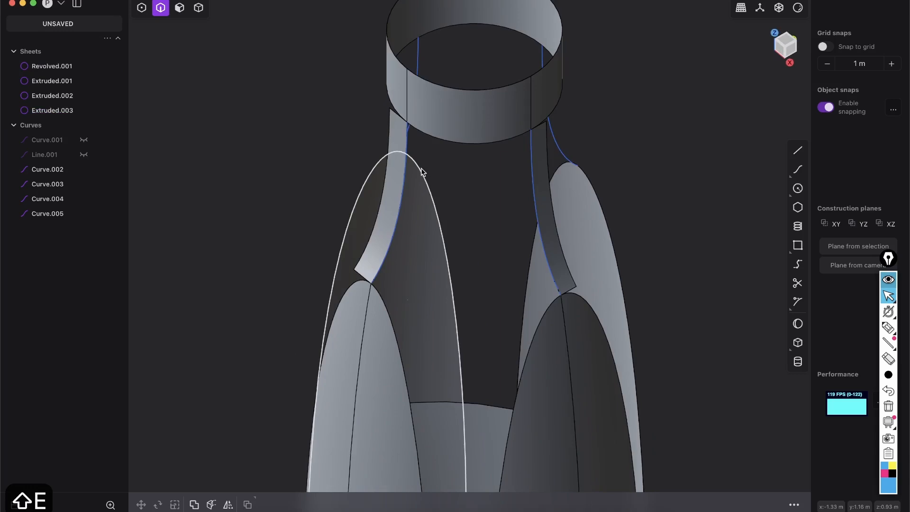
- Select an object in the left-hand list to begin reducing the bottle to Extruded.001
click(47, 168)
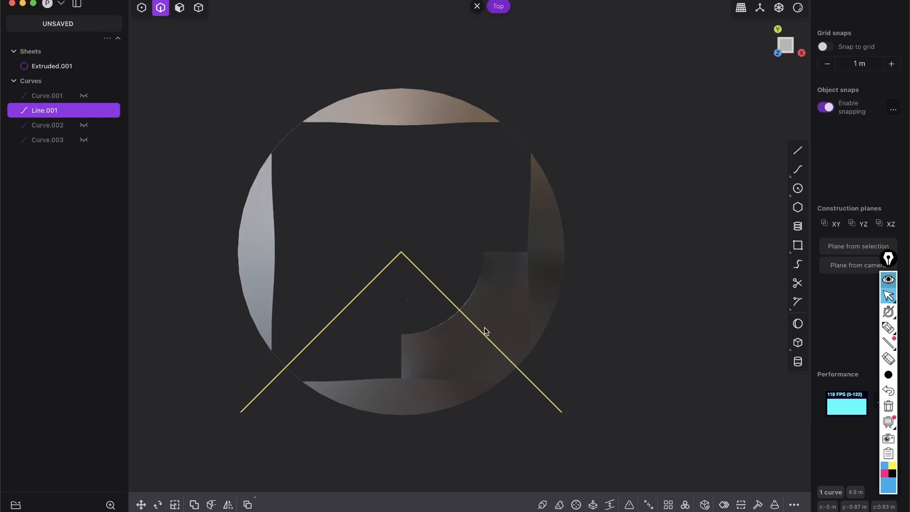
- Start rotating the right-angled line Line.001 about its apex at the centre
click(158, 504)
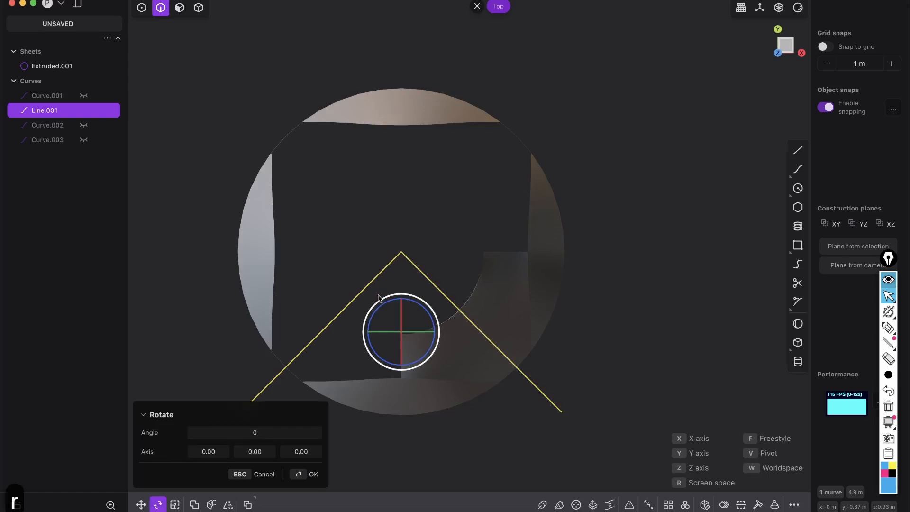
mouse_move(402, 257)
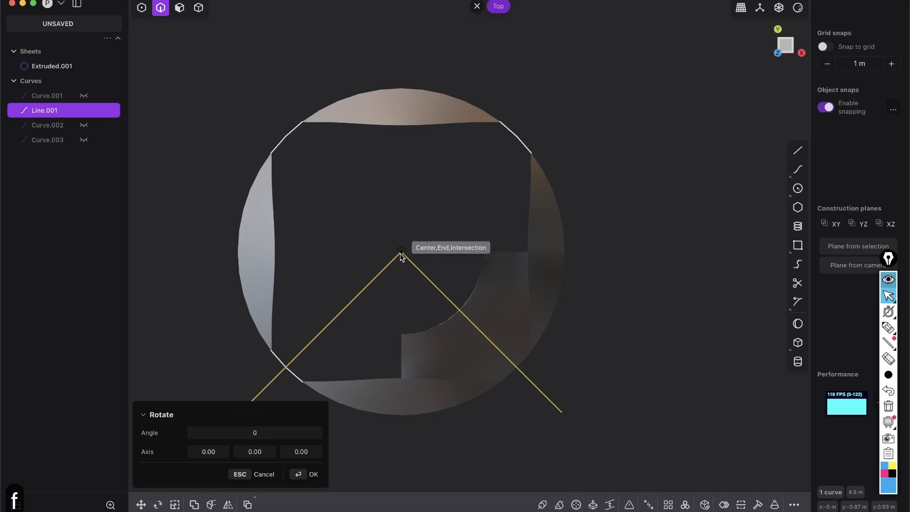
mouse_move(563, 418)
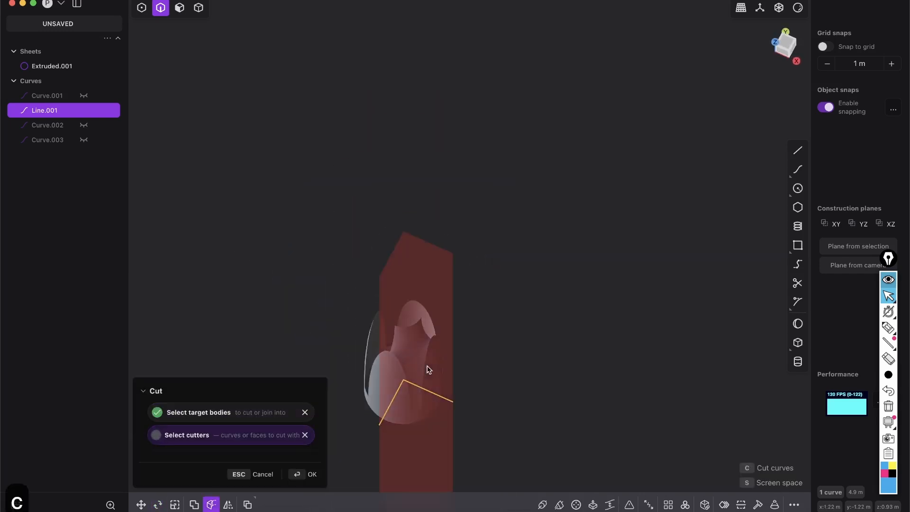
- Cut the bottle with the right-angled line and select the remaining quarter piece
click(304, 474)
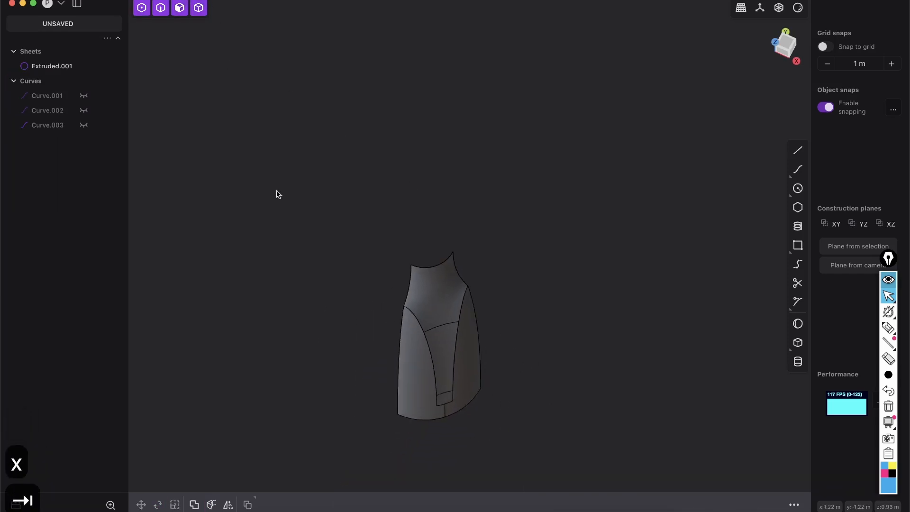
click(51, 66)
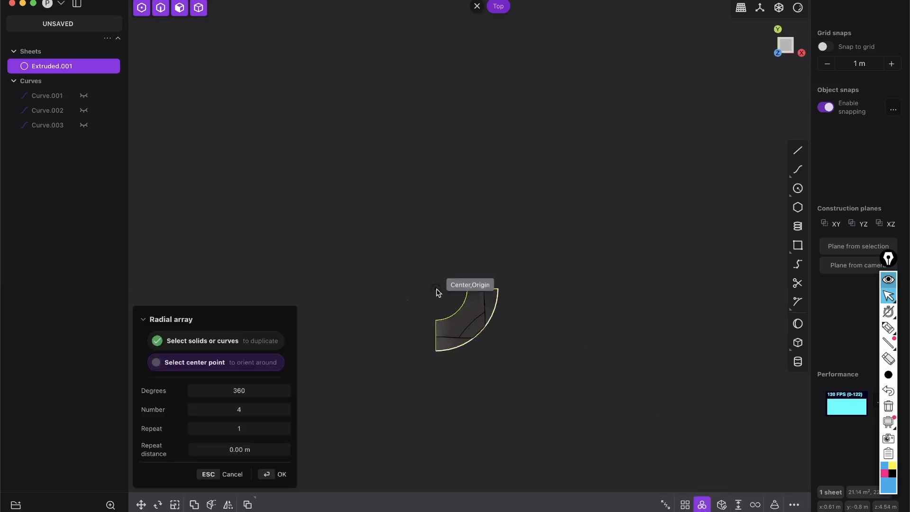
- Set the radial array centre at the origin
click(281, 474)
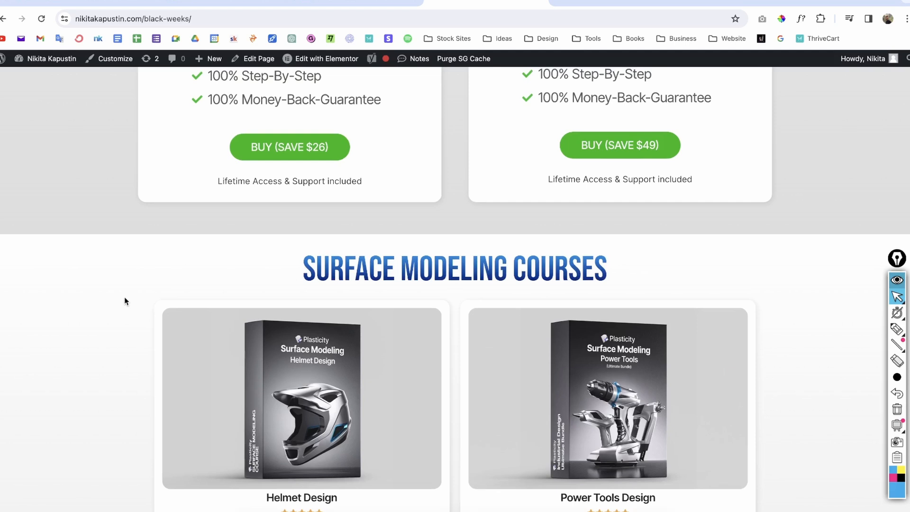
mouse_move(288, 379)
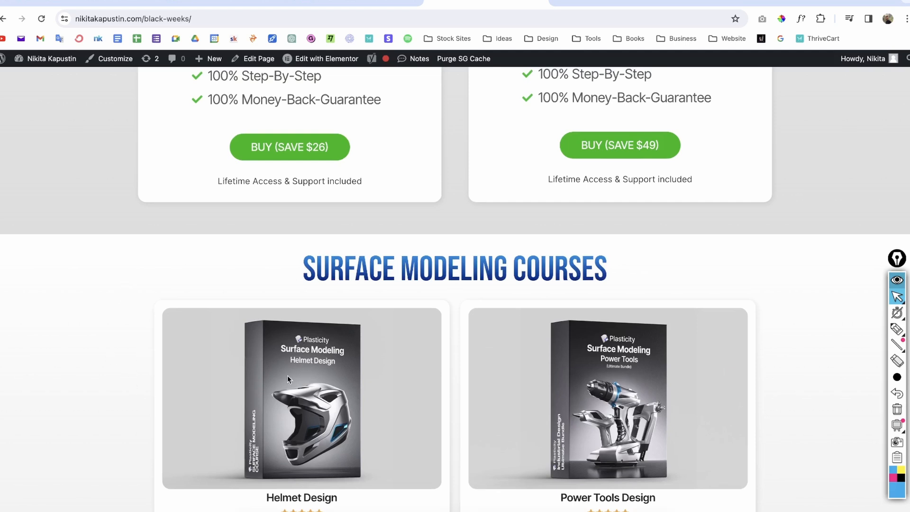
mouse_move(87, 341)
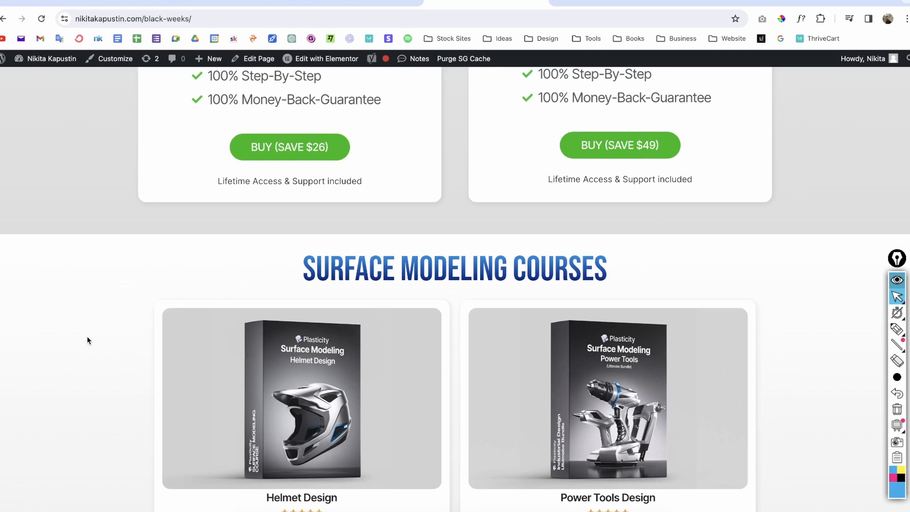
- Scroll the course page down to the Helmet Design and Power Tools Design offers
scroll(down, 3)
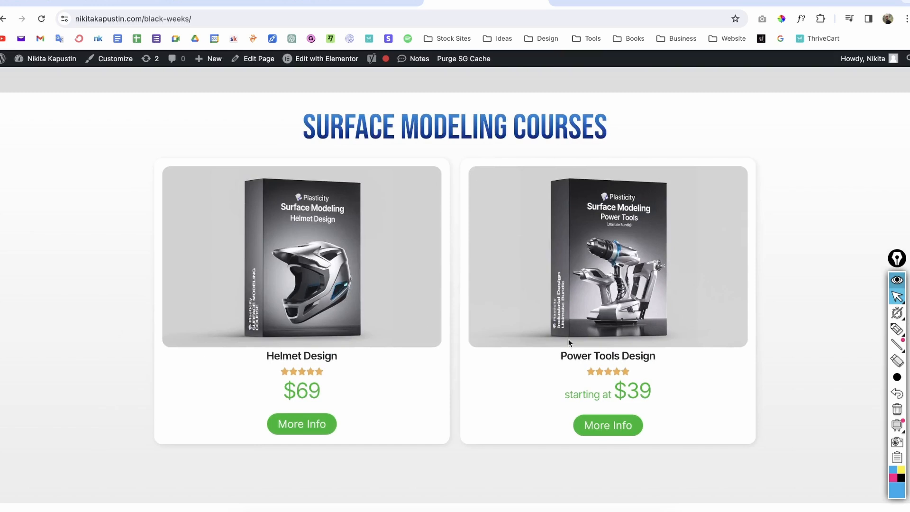
mouse_move(292, 268)
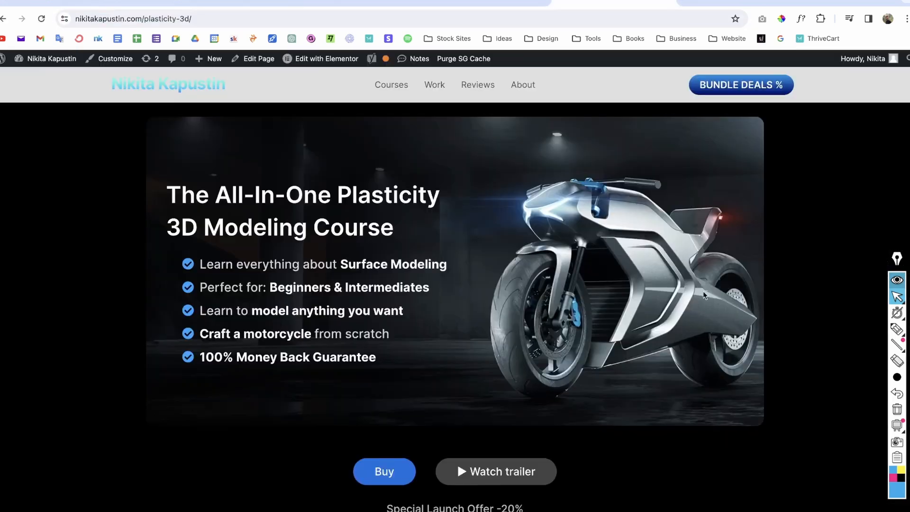
- Open the Plasticity 3D course page and spin the motorcycle preview to view its rear
double_click(228, 195)
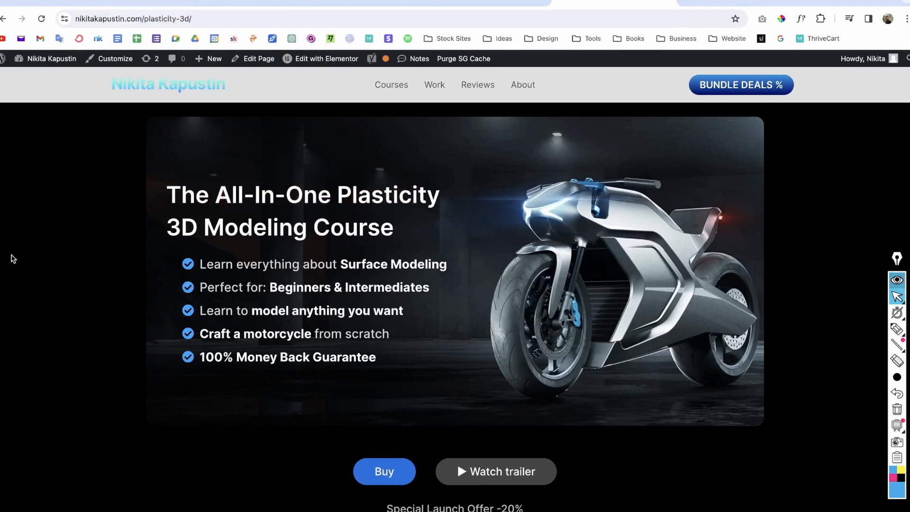
mouse_move(618, 230)
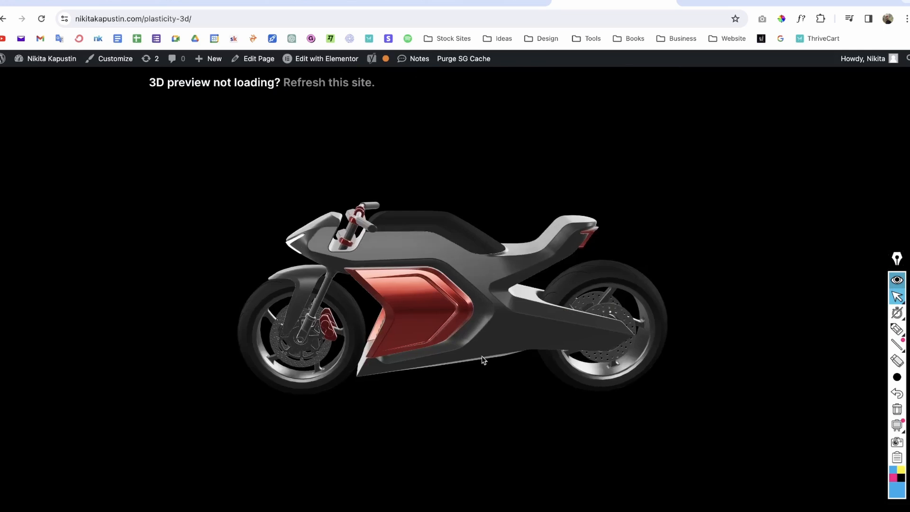
drag(484, 359, 449, 290)
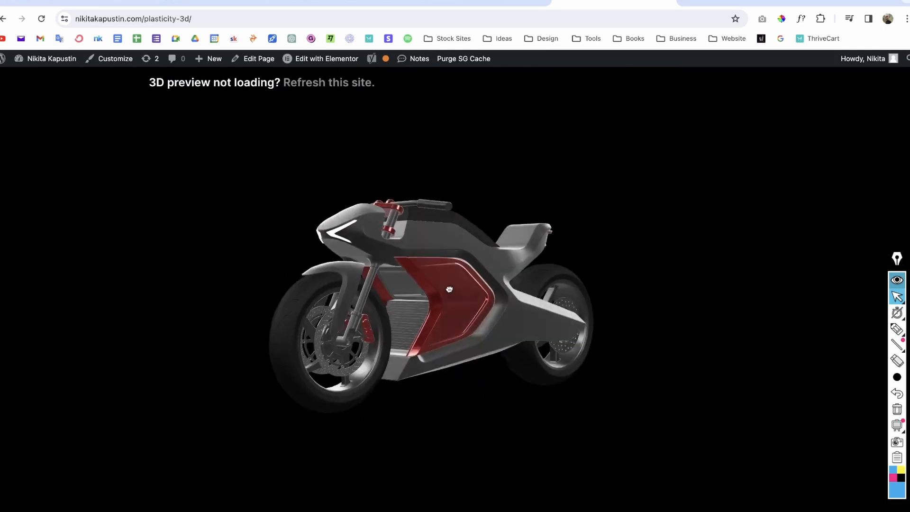
drag(449, 290, 492, 323)
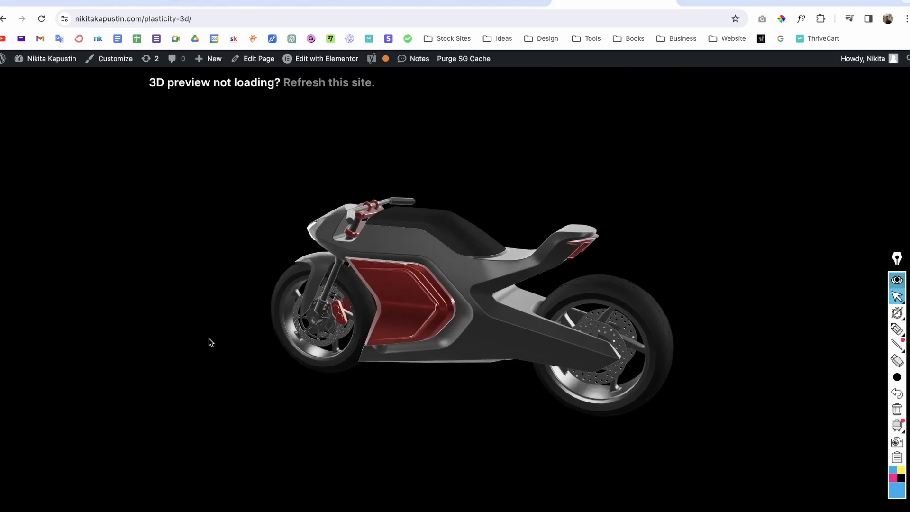
- Scroll to the bonus courses, then return to Plasticity and orbit the finished bottle
scroll(down, 3)
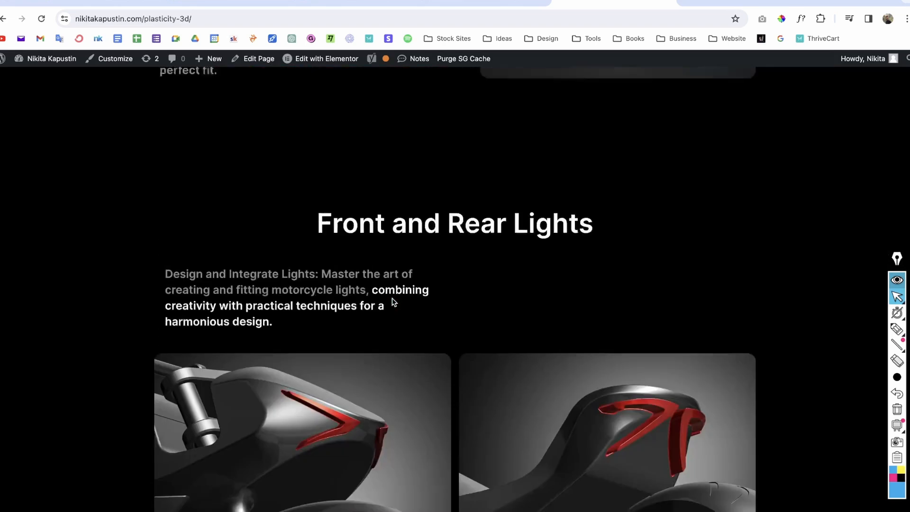
scroll(down, 3)
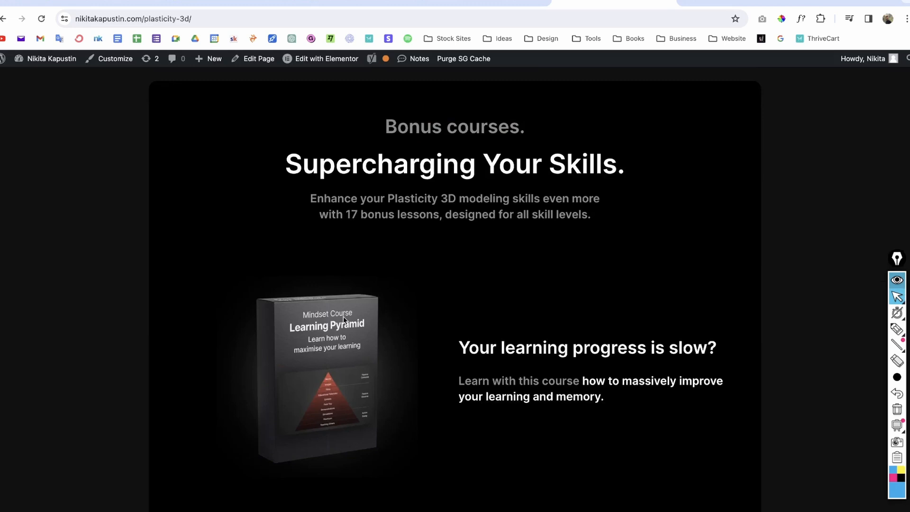
scroll(down, 3)
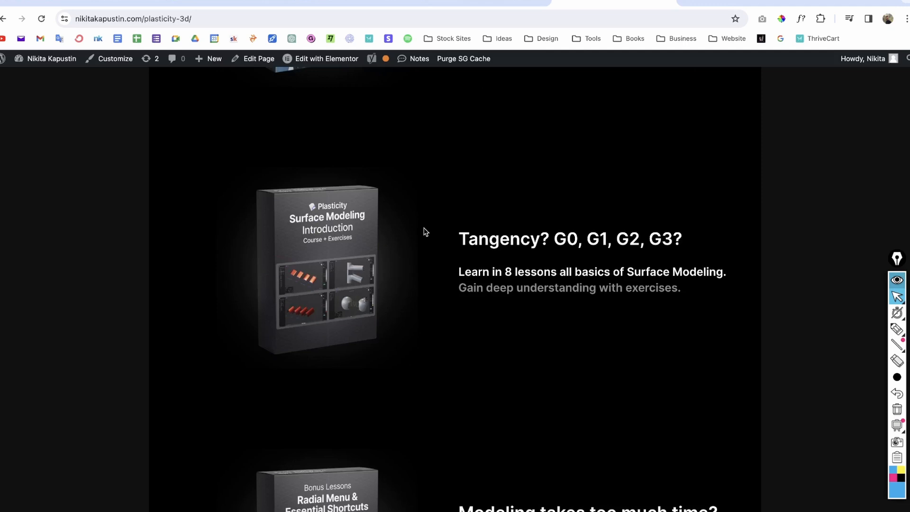
drag(487, 272, 558, 271)
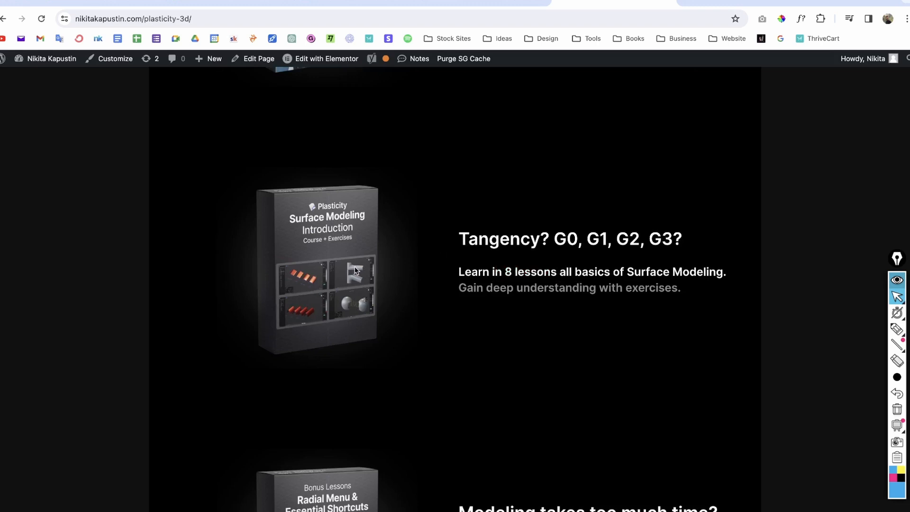
mouse_move(590, 296)
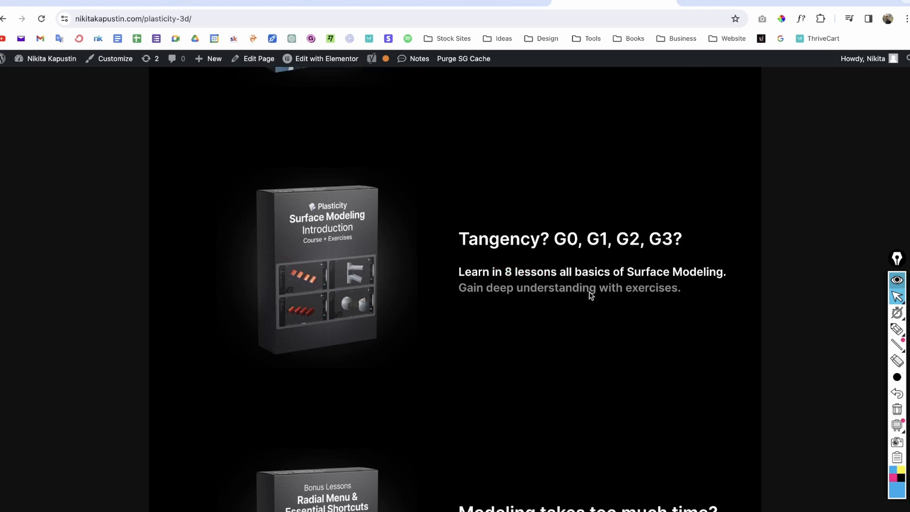
mouse_move(691, 290)
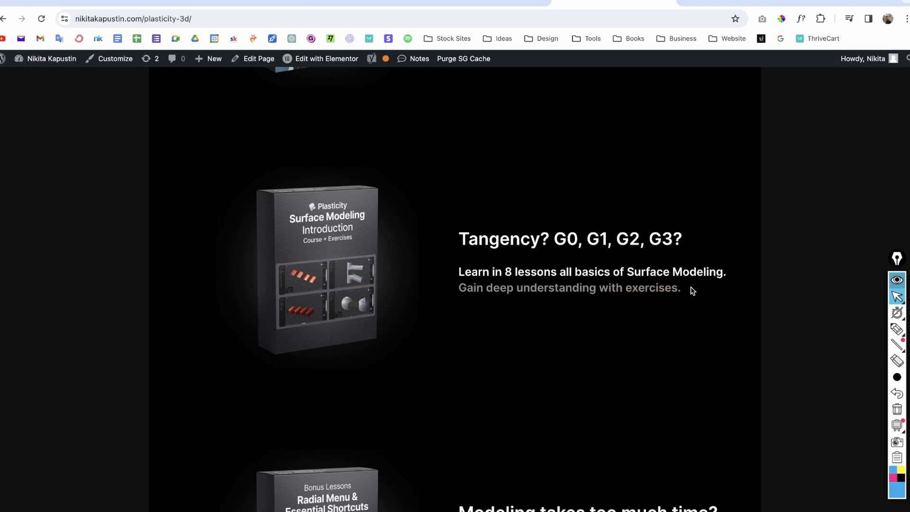
mouse_move(411, 273)
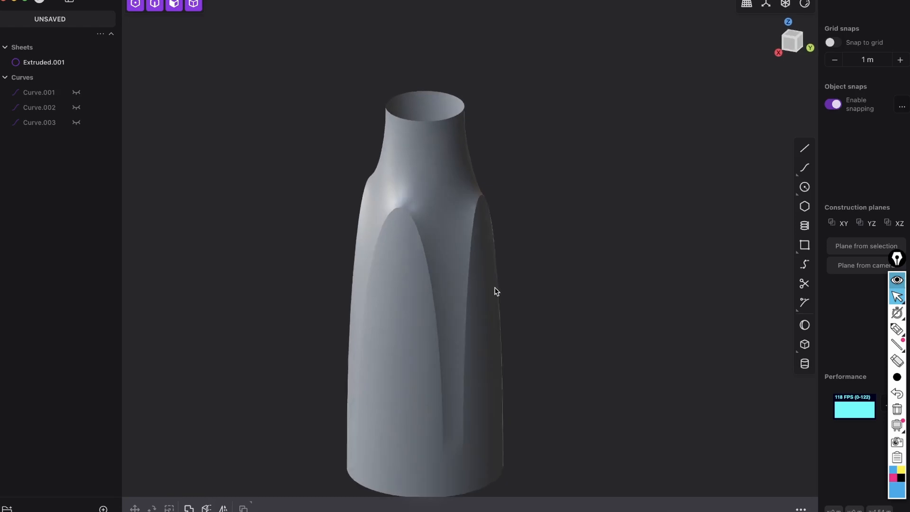
drag(496, 290, 512, 274)
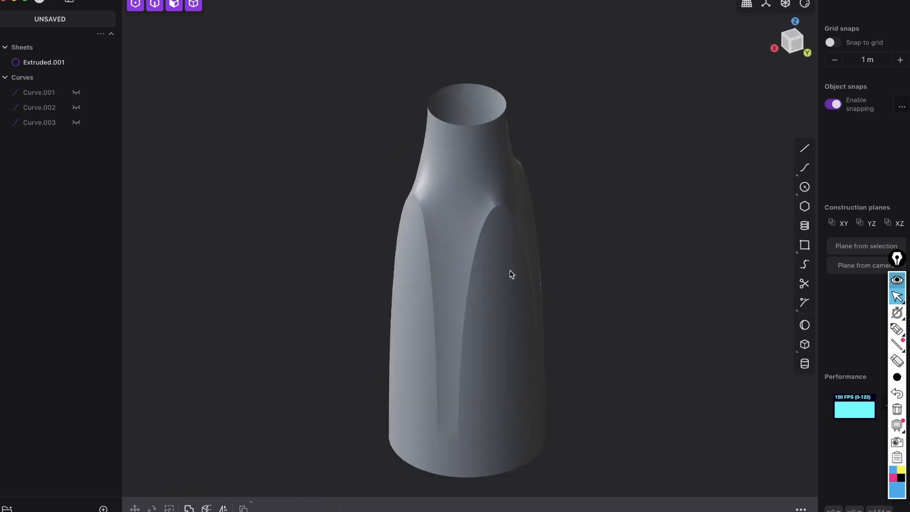